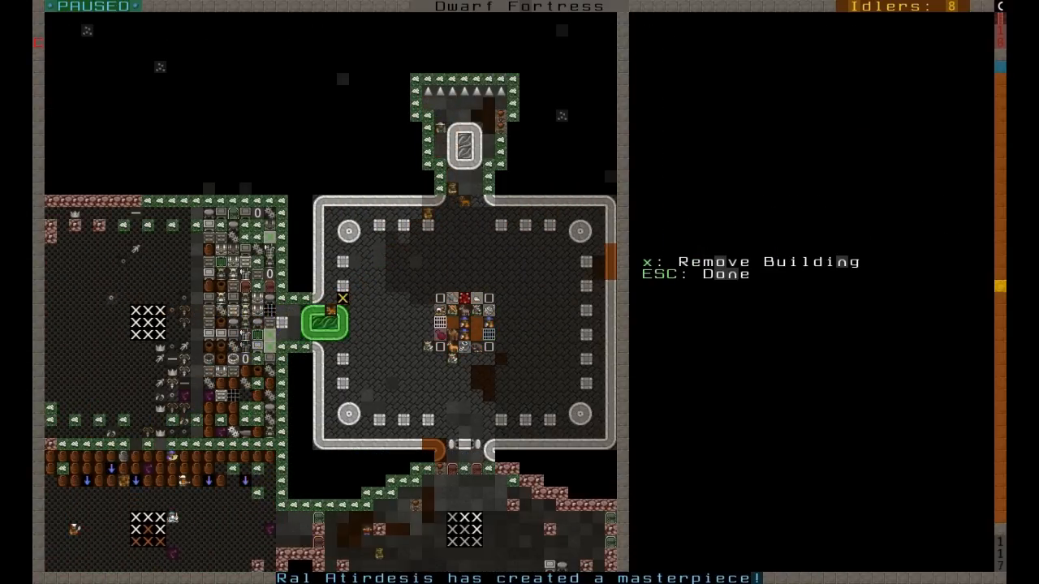
Leave the building-removal menu and bring the cavern edge into view.
click(325, 325)
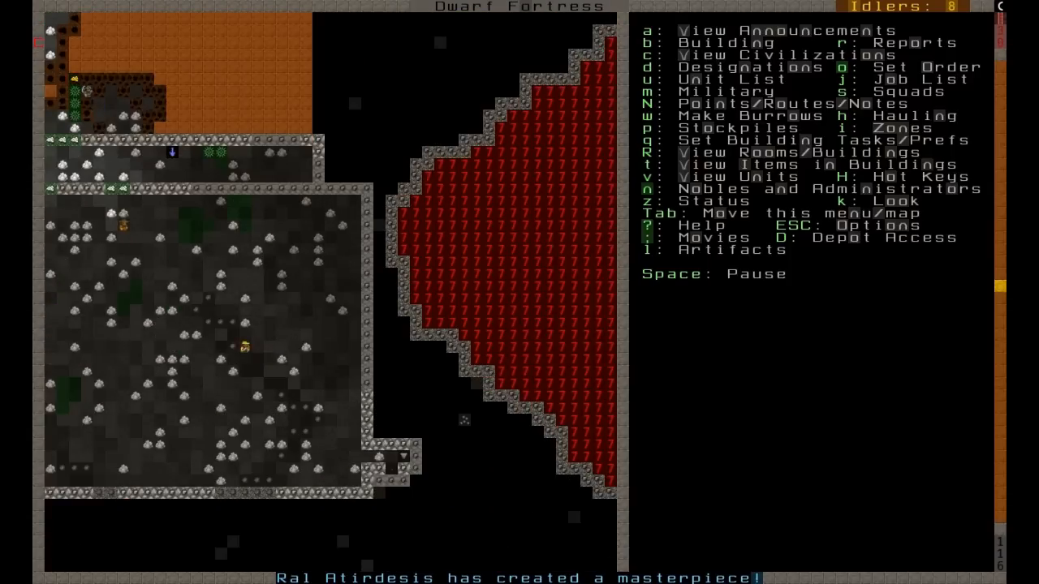
Queue a stone floor at the cavern edge, then inspect the nearby wall and floor tiles.
key(b)
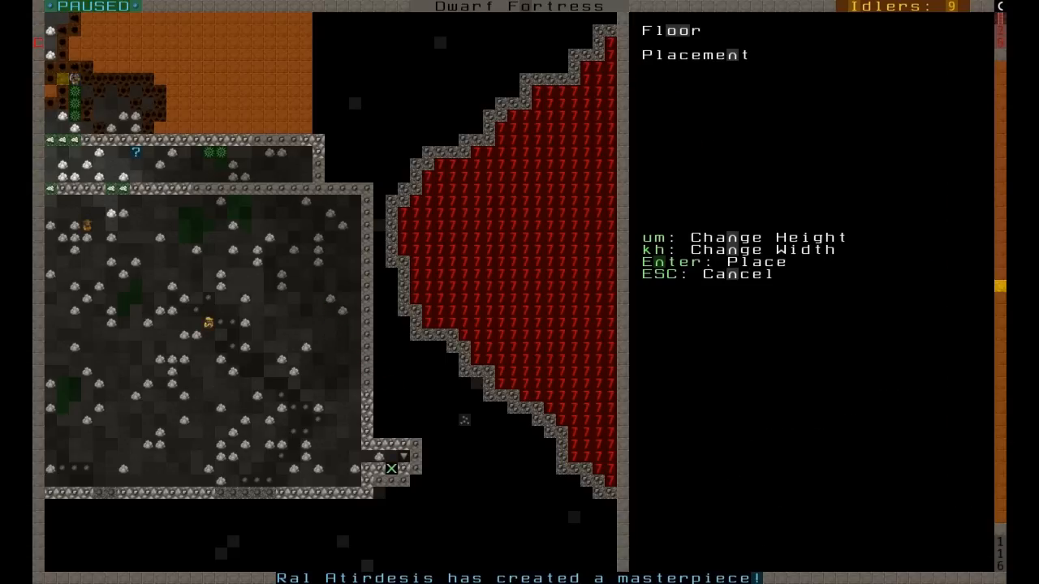
key(Enter)
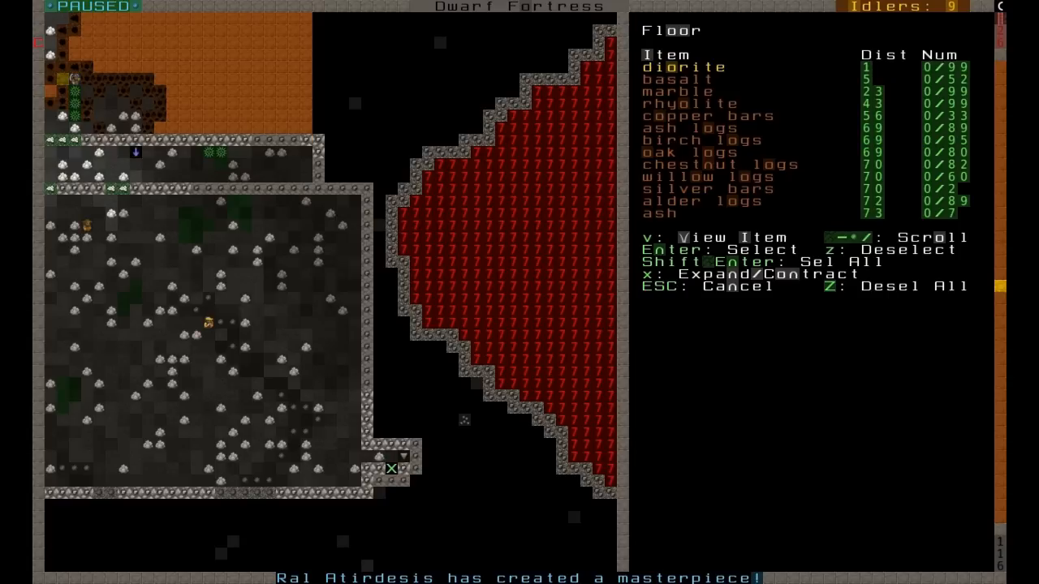
key(Down)
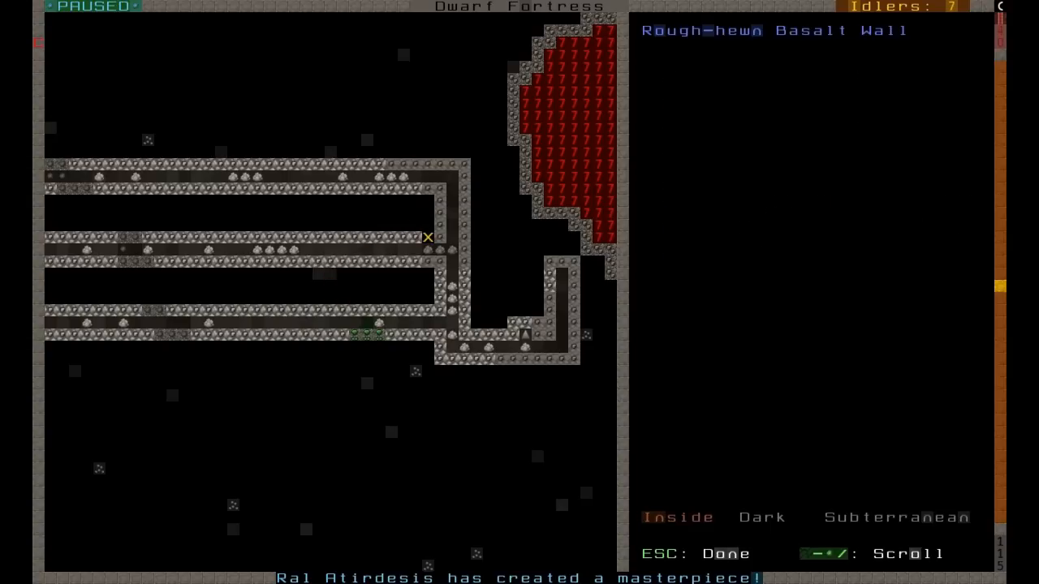
mouse_move(402, 250)
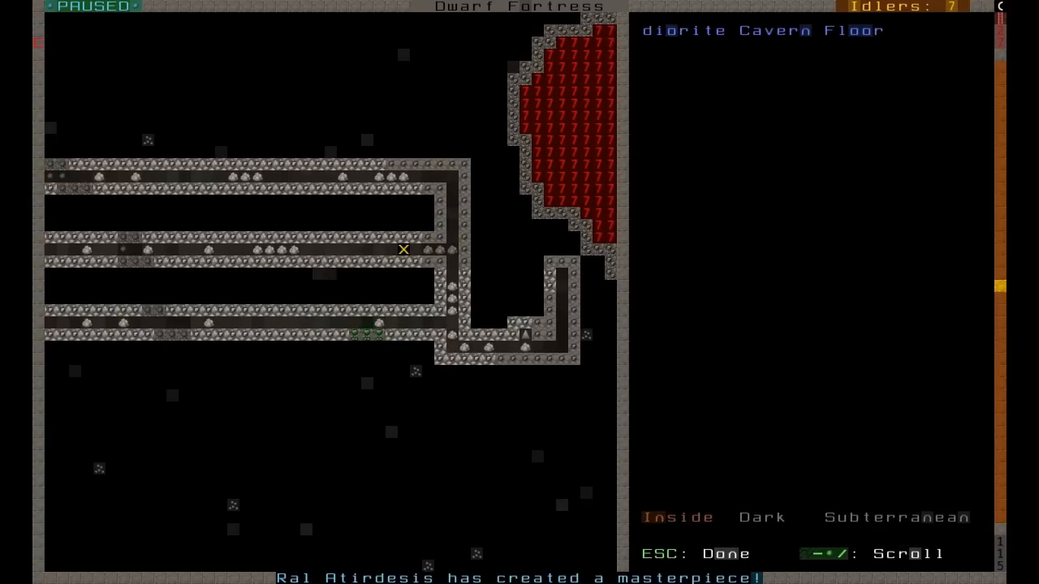
key(Escape)
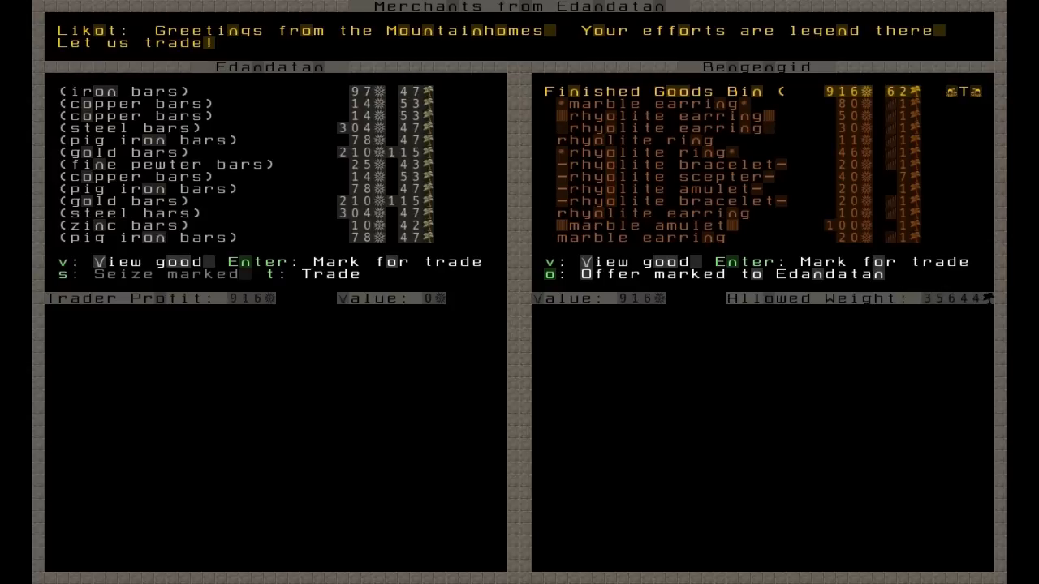
Mark marble and rhyolite earrings and a marble crown among the fortress goods to offer.
key(down)
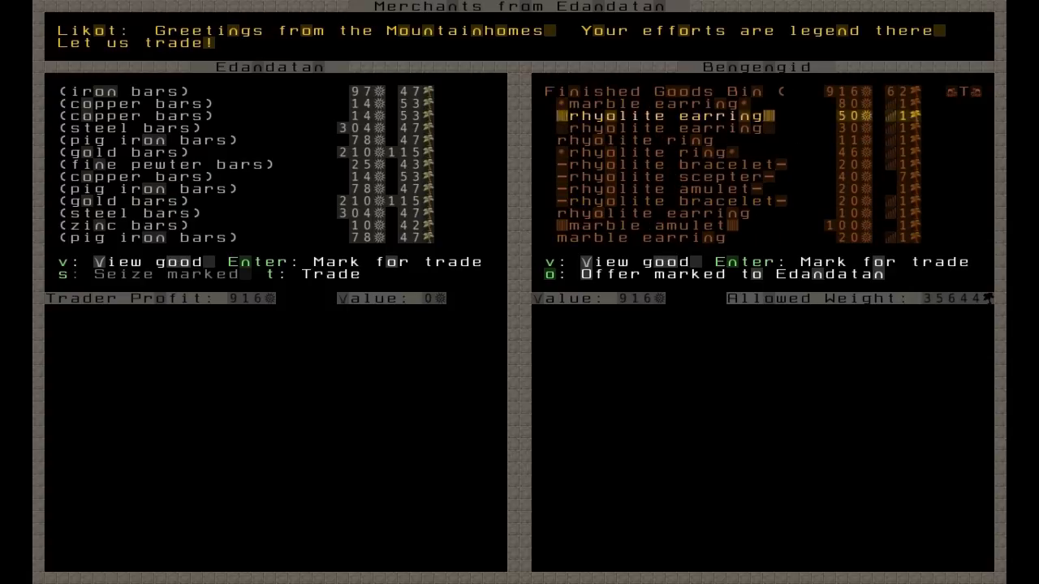
key(Up)
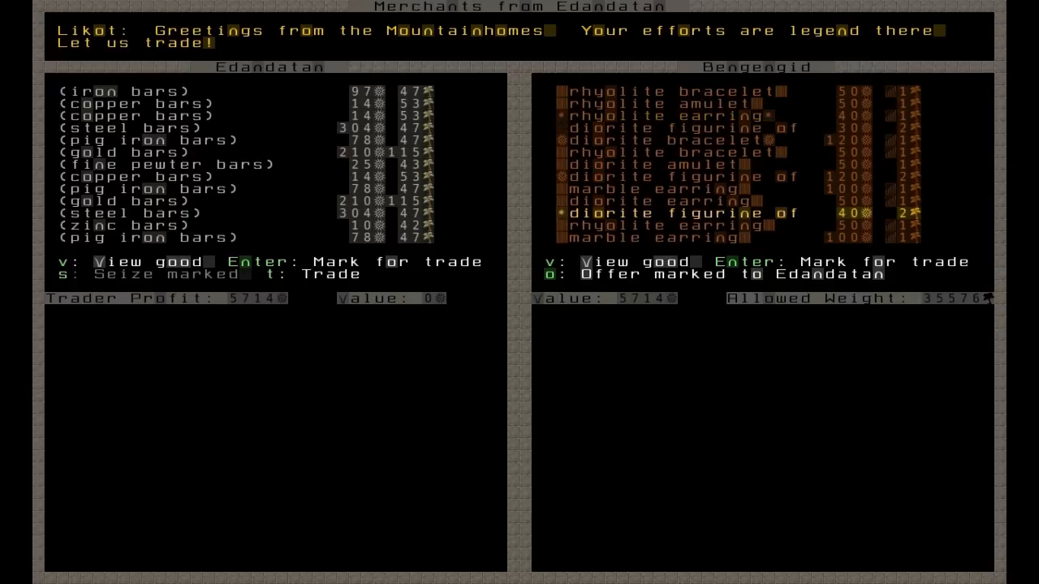
scroll(down, 3)
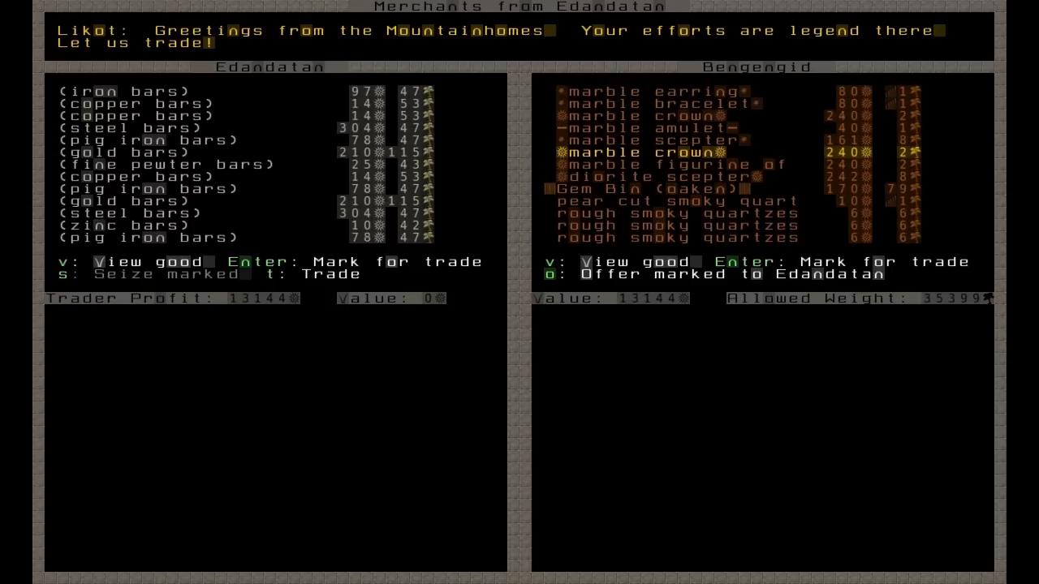
key(down)
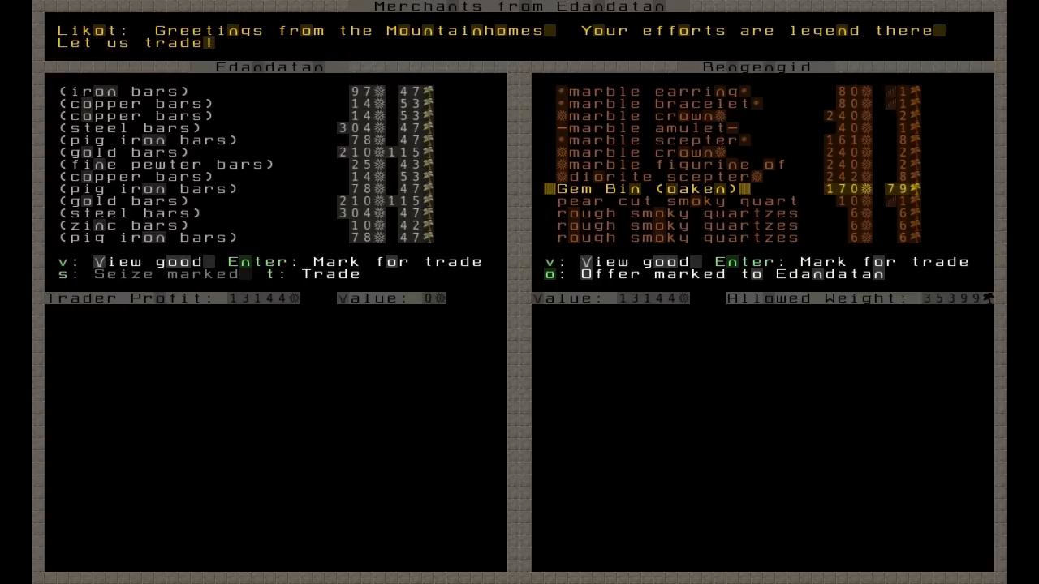
scroll(down, 3)
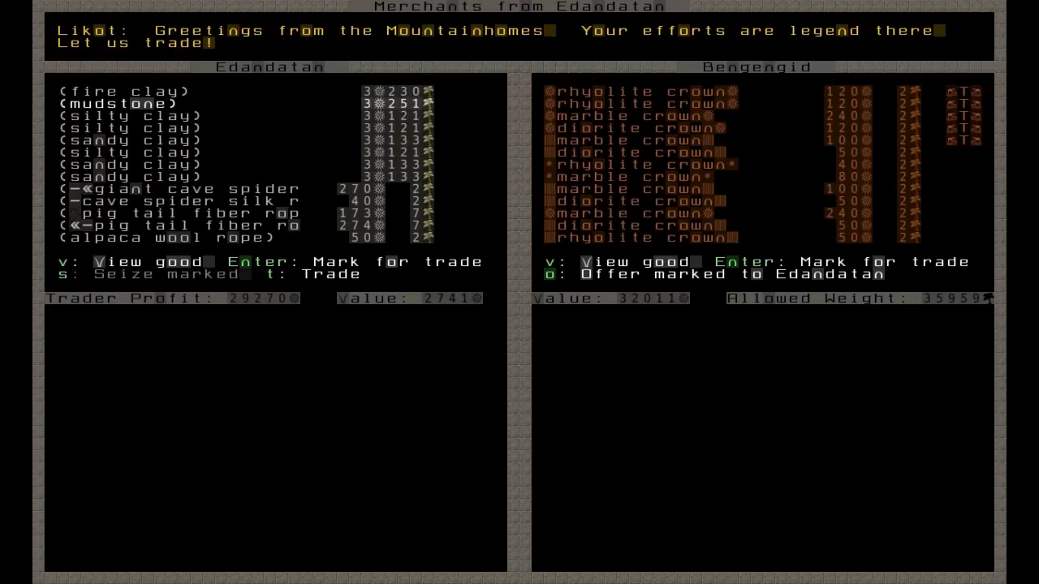
Mark the caravan's cages and its dwarven ale, wine and fungiwood drink barrels for purchase.
key(DOWN)
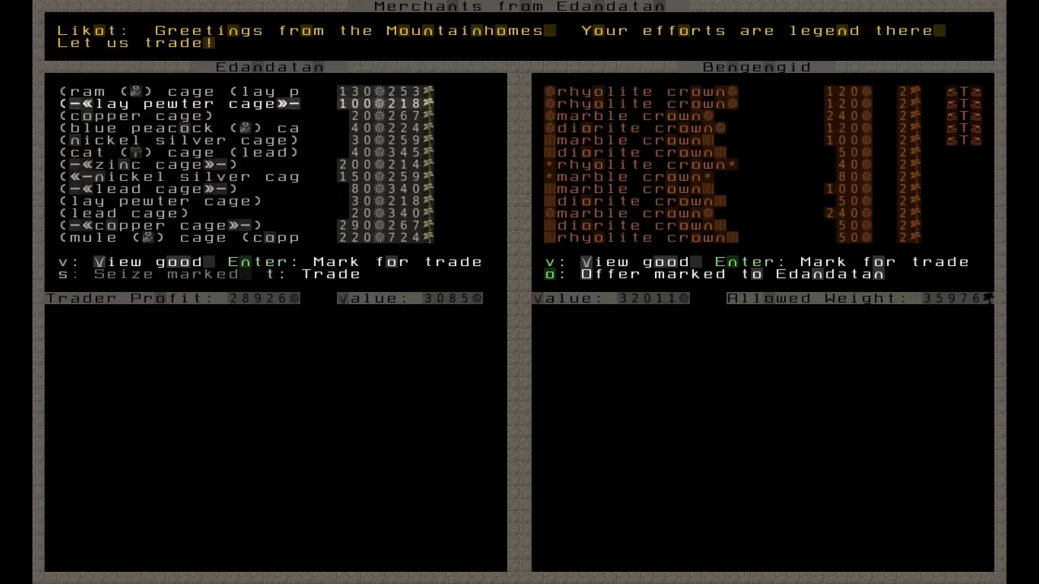
key(down)
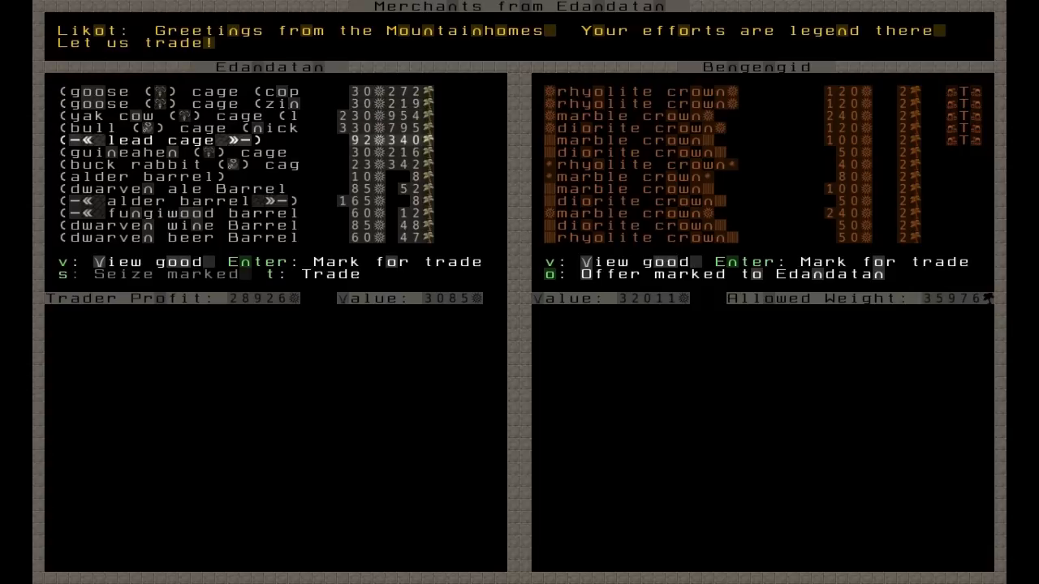
key(down)
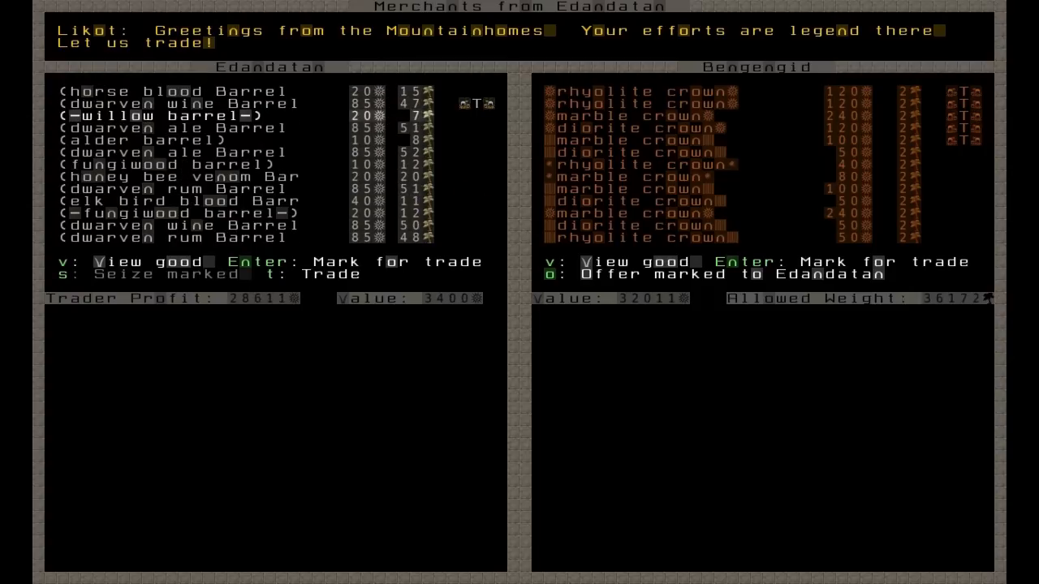
key(down)
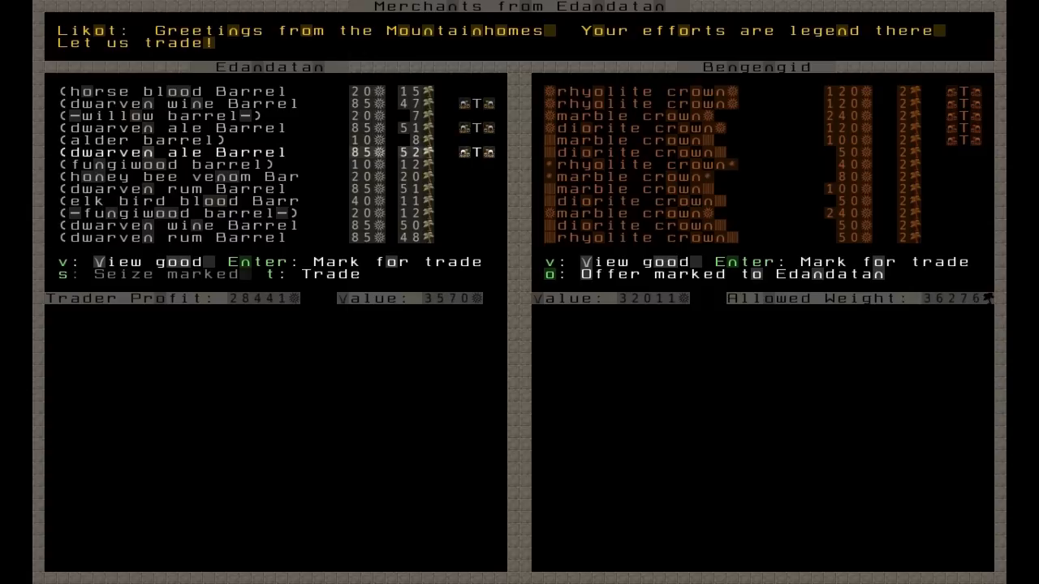
key(down)
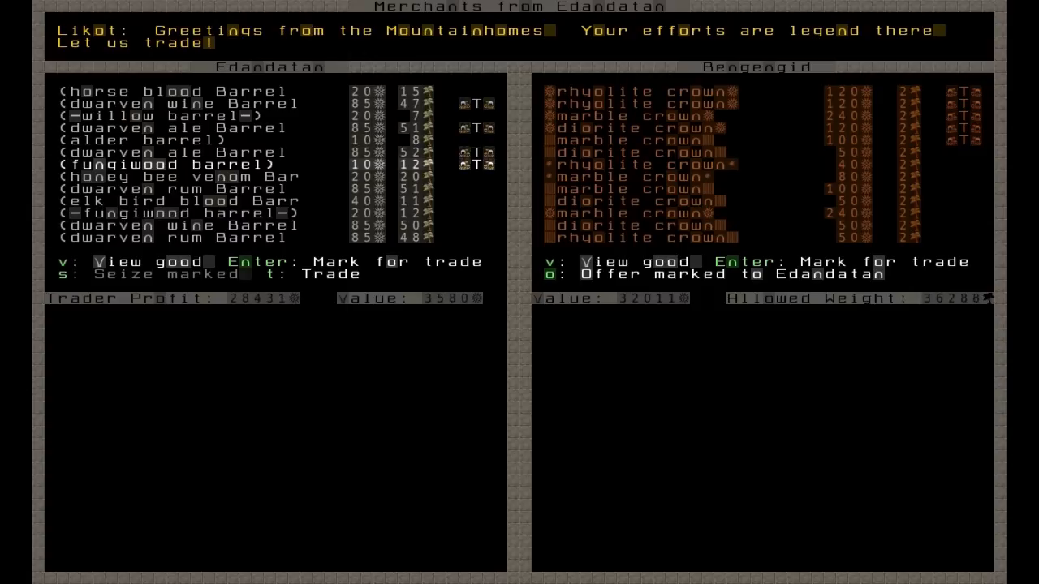
key(down)
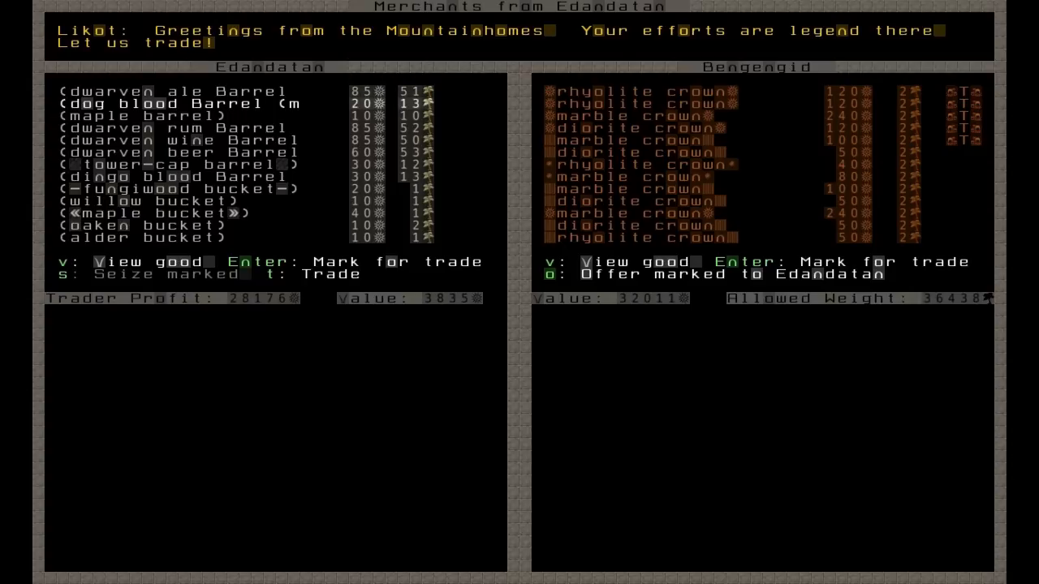
key(Down)
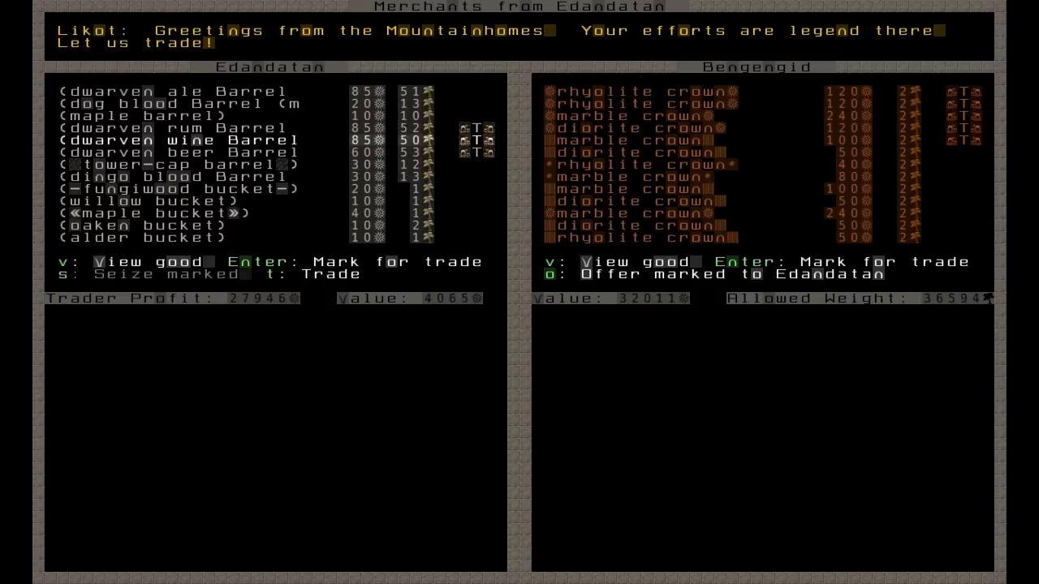
key(DOWN)
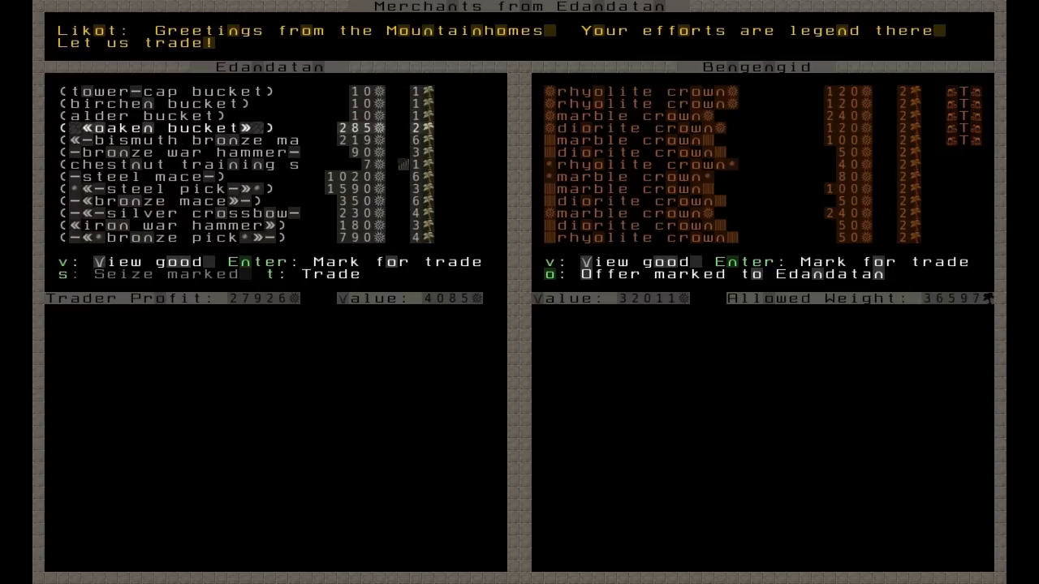
Mark several caravan weapons, including bronze picks, for purchase.
key(Down)
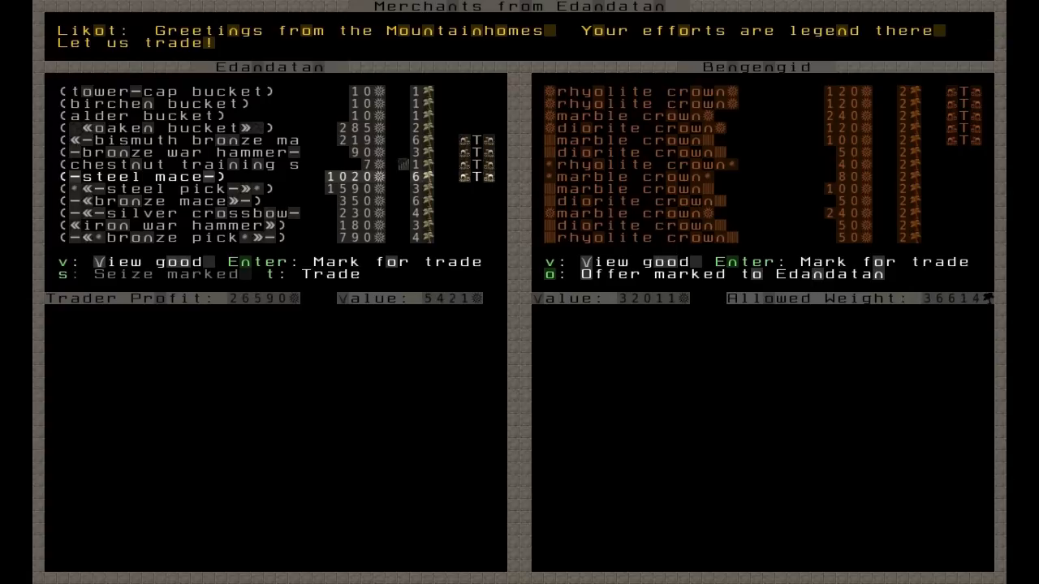
key(DOWN)
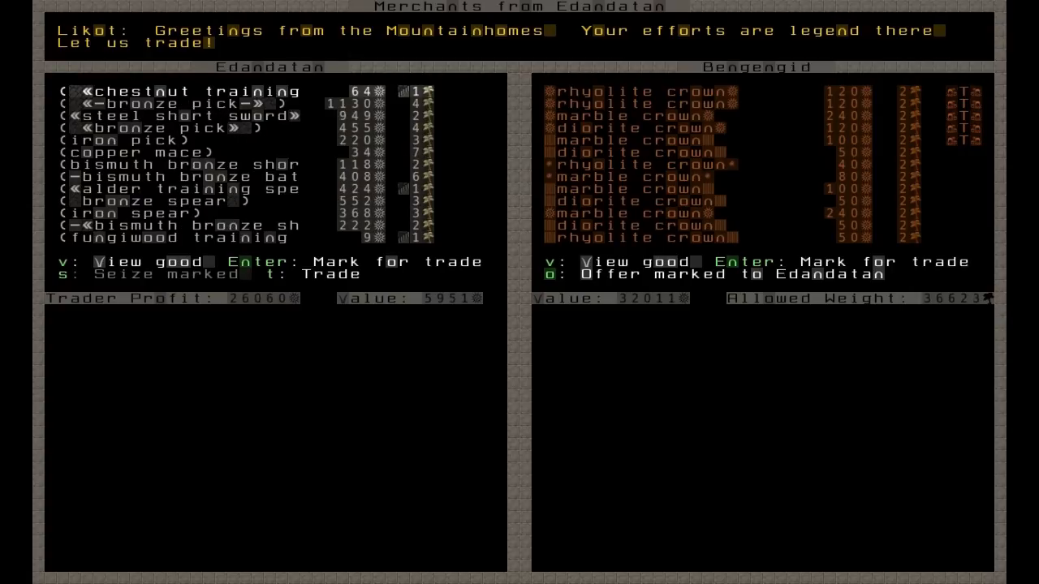
key(Down)
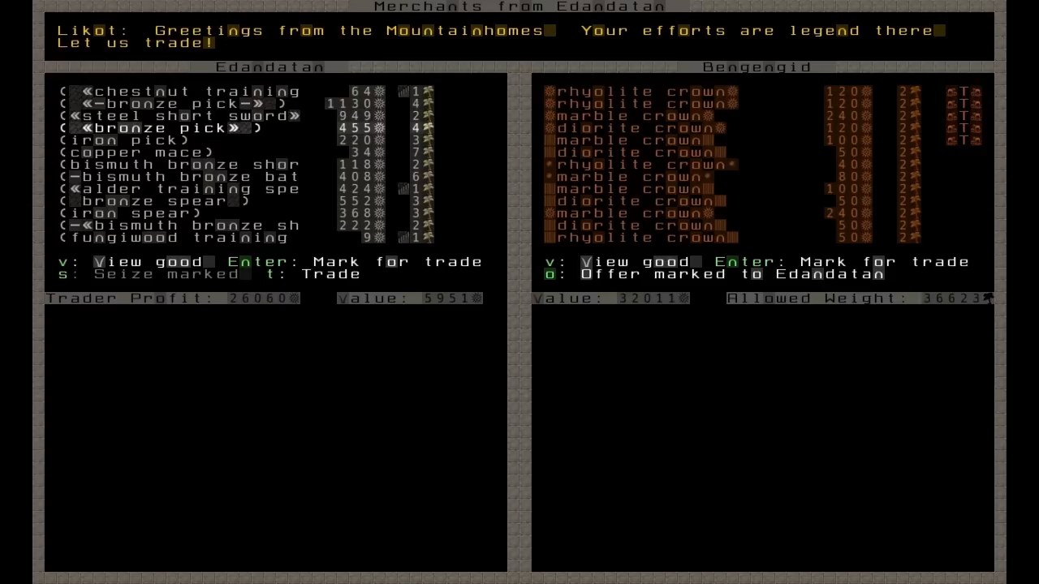
key(Down)
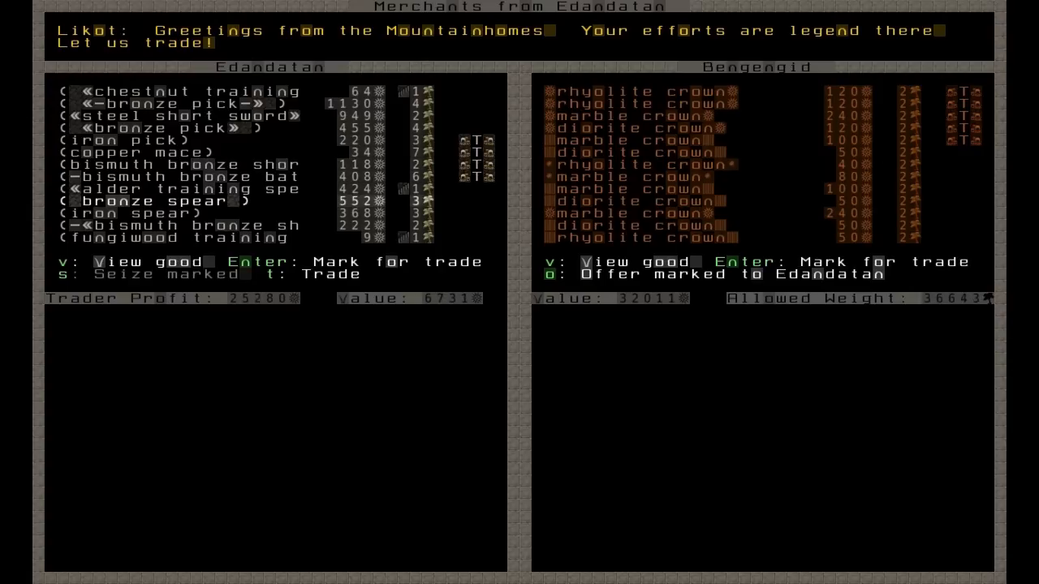
key(down)
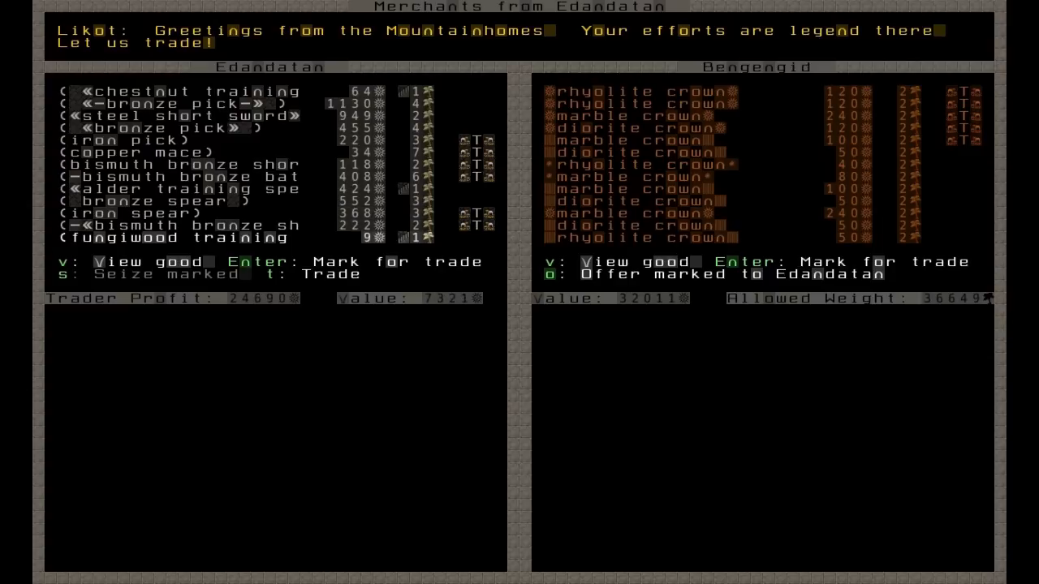
scroll(down, 3)
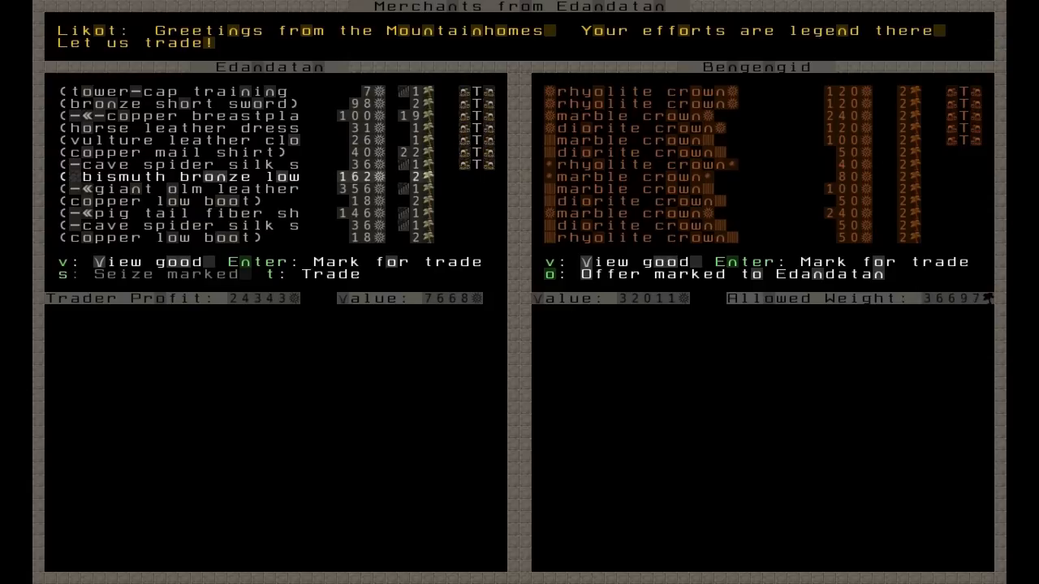
Move past the fiber shirt to the shields and helms and mark an iron helm for purchase.
key(down)
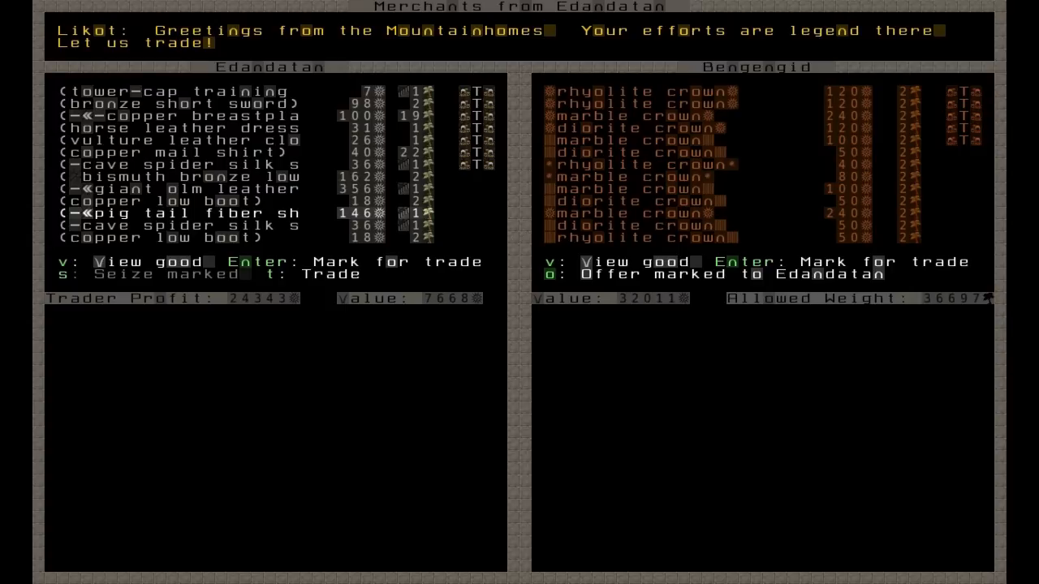
key(DOWN)
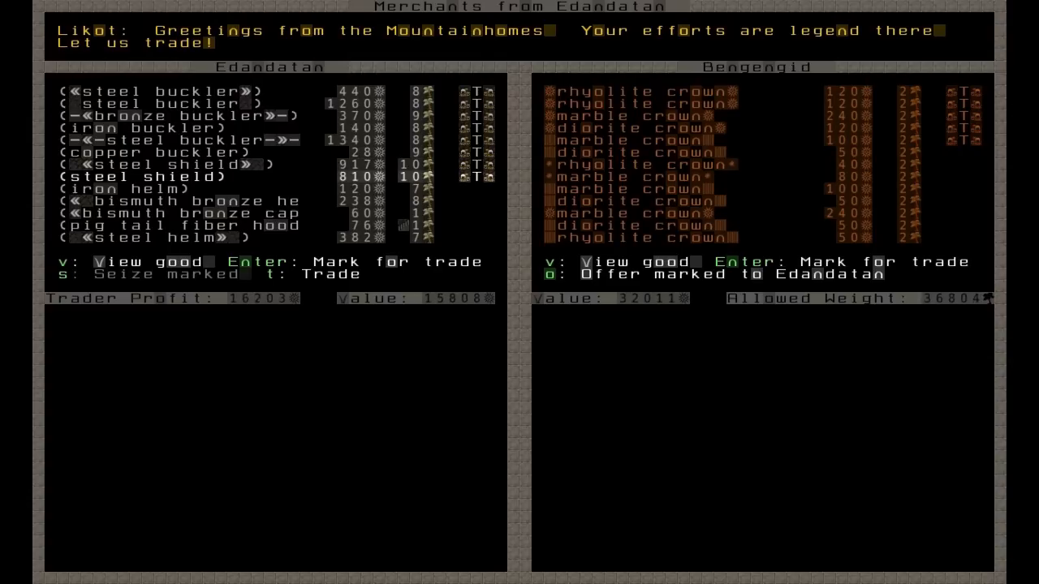
key(down)
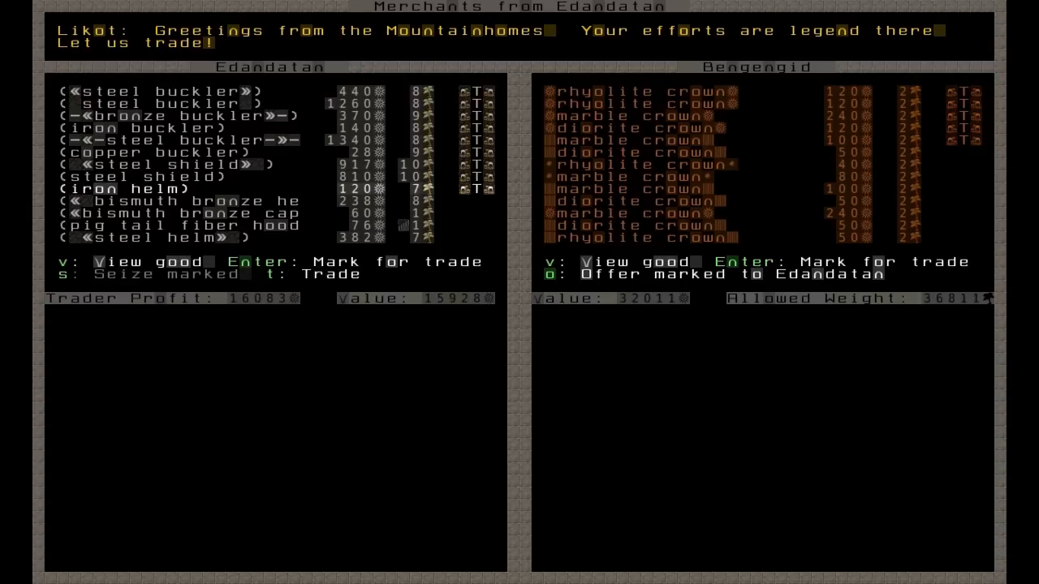
key(Down)
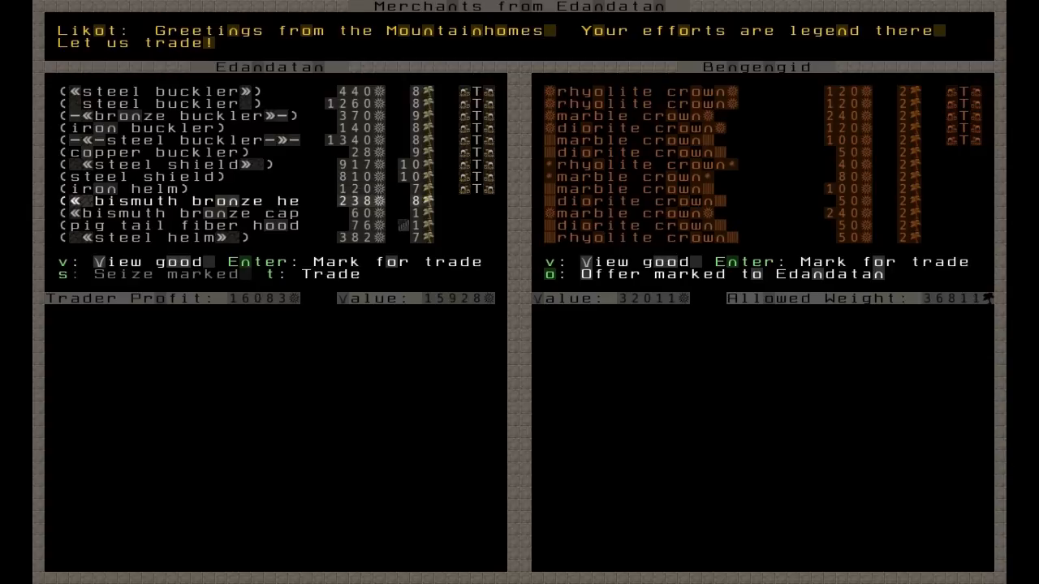
key(DOWN)
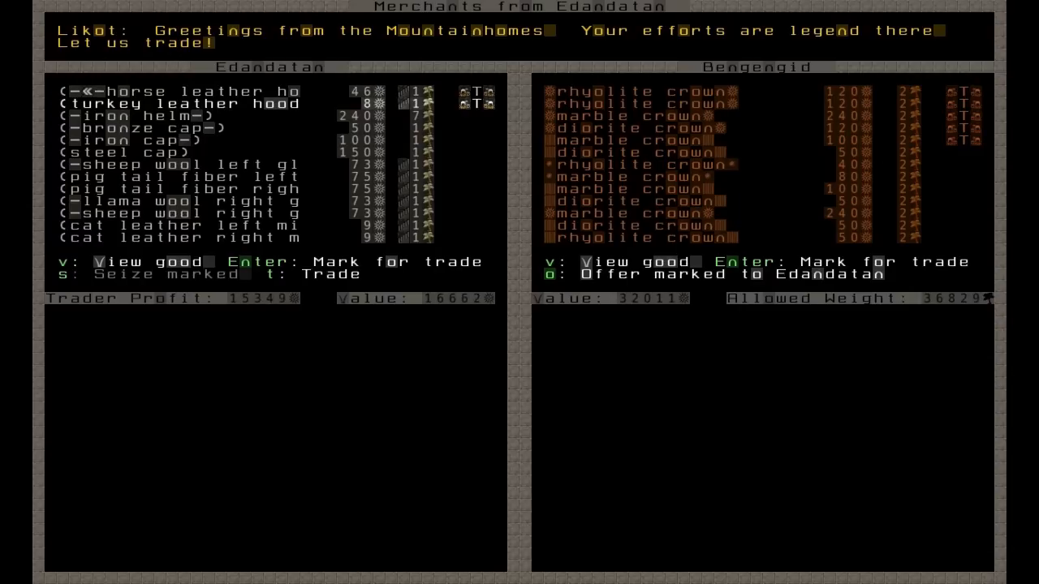
Mark another iron helm and the caravan's metal caps for purchase.
key(Down)
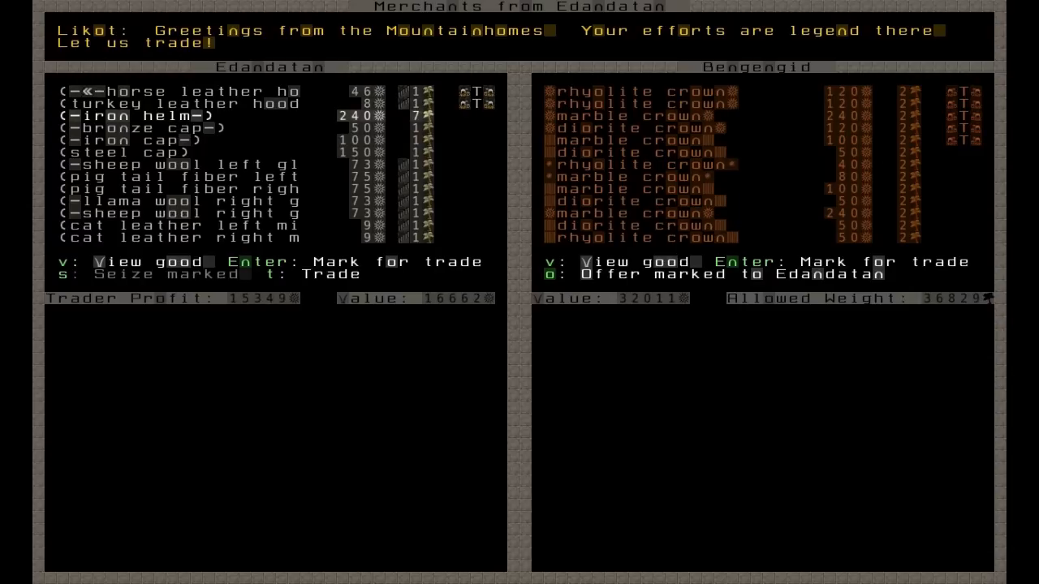
key(Down)
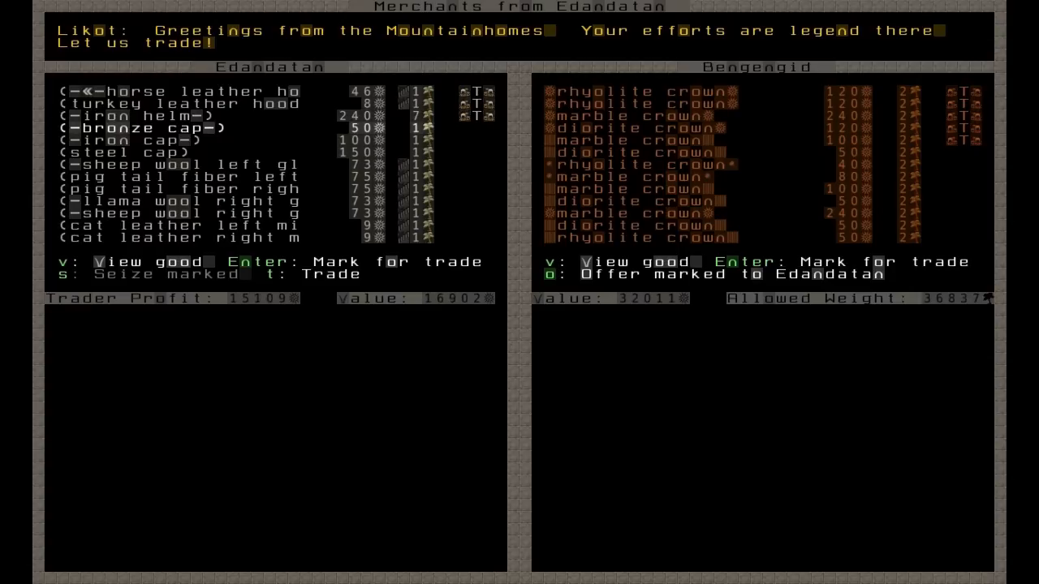
key(Down)
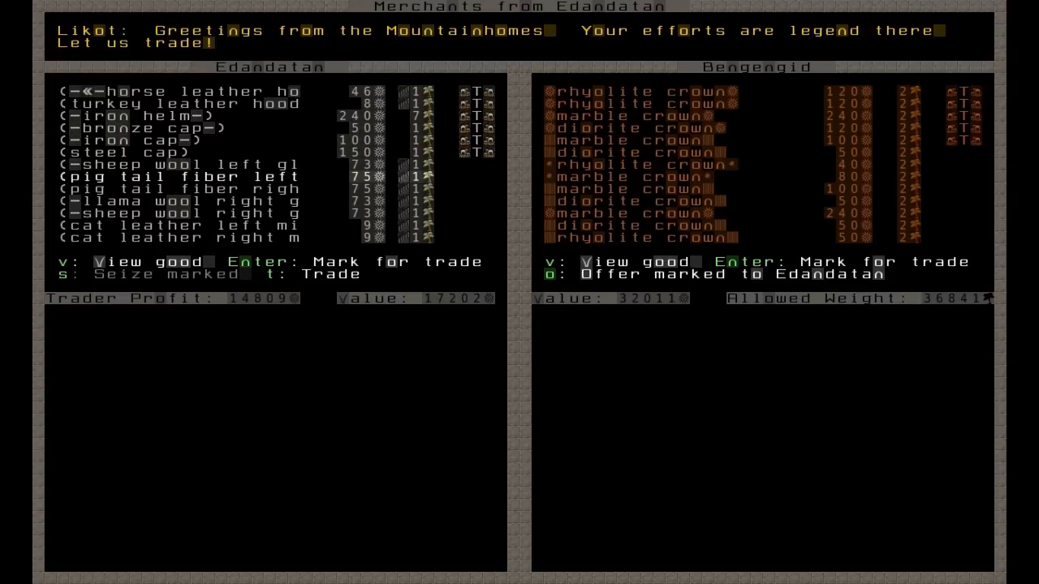
key(Down)
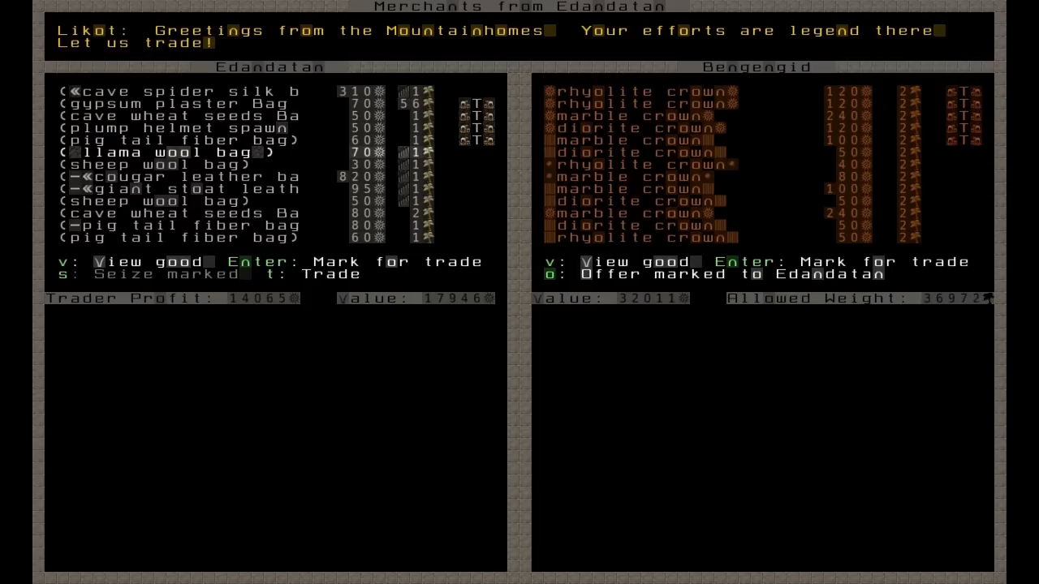
Mark the llama wool bag for purchase and page on to more bags and chests.
key(down)
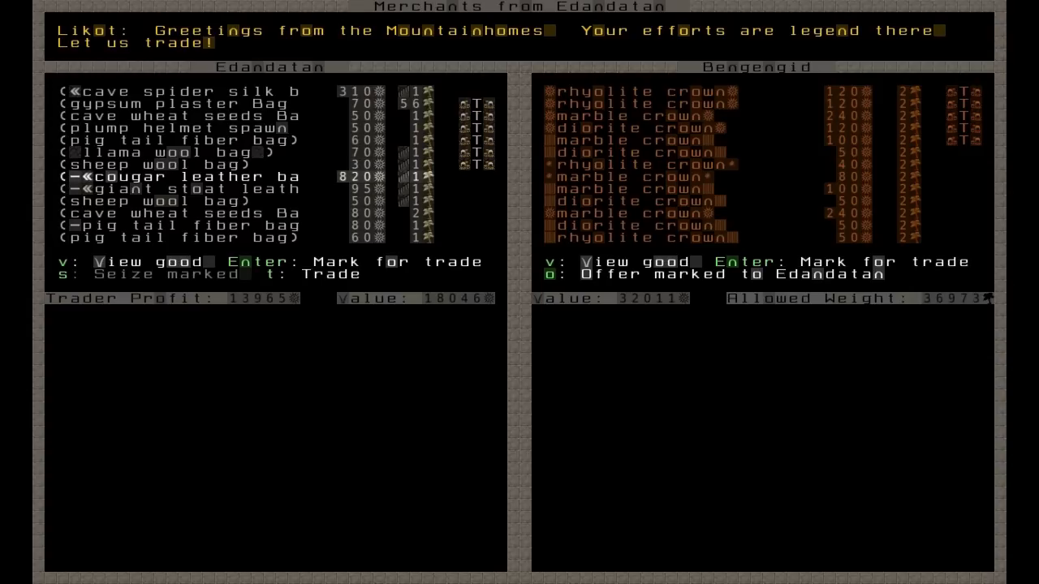
key(DOWN)
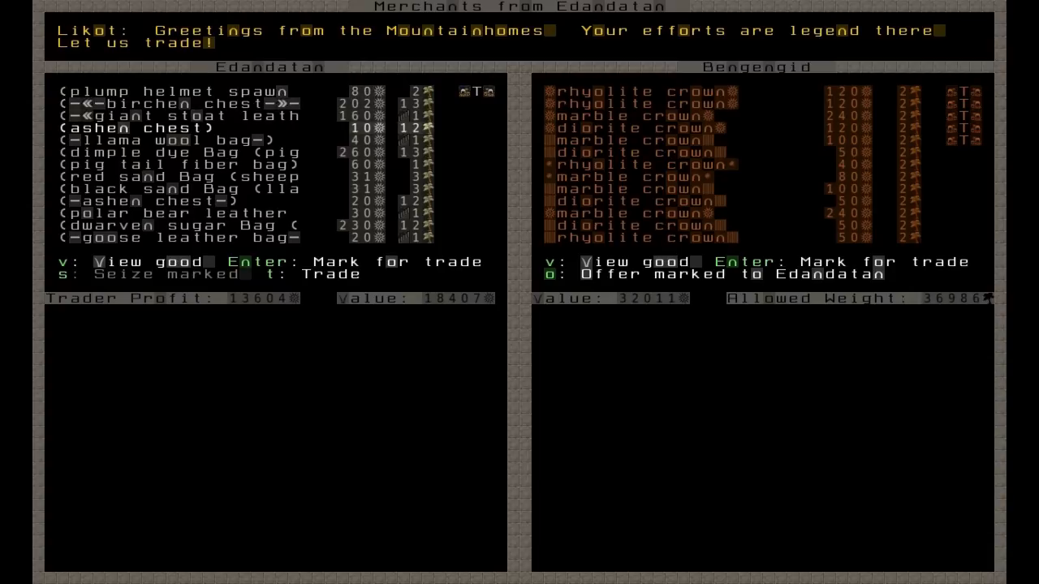
Mark the dimple dye bag and a full stack of 25 bolts from the caravan for purchase.
key(Down)
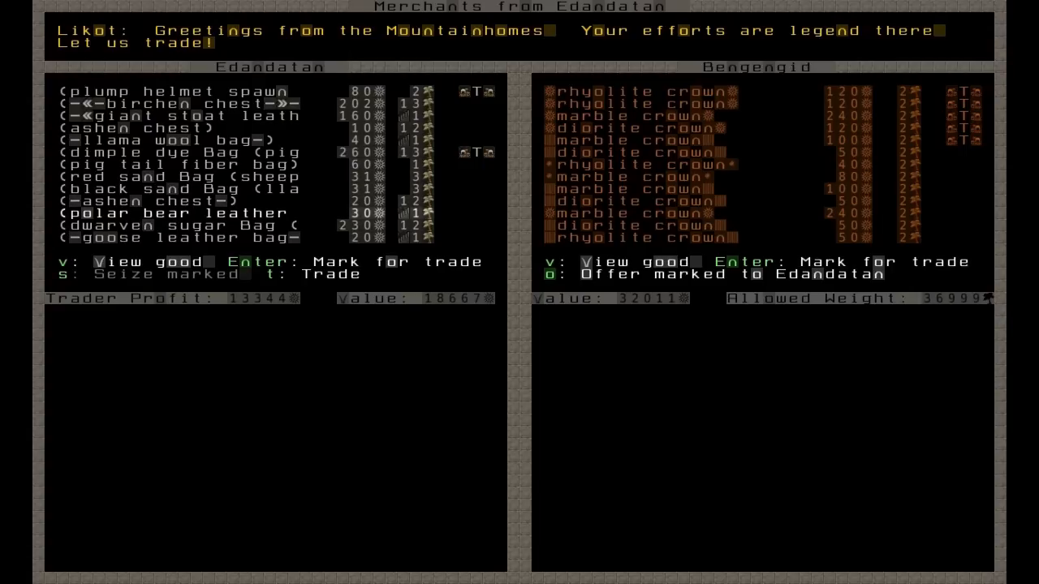
scroll(down, 3)
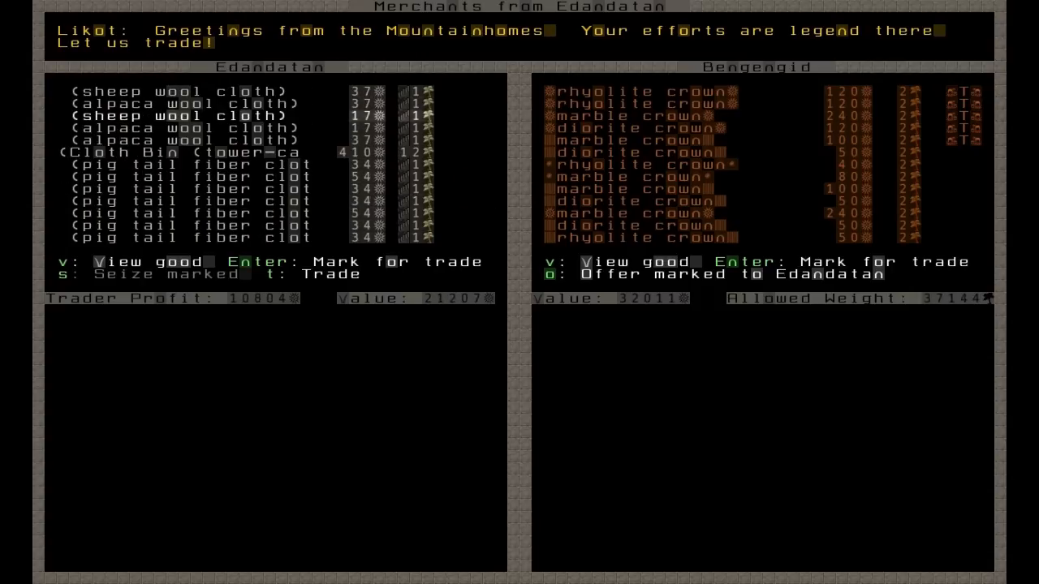
scroll(down, 3)
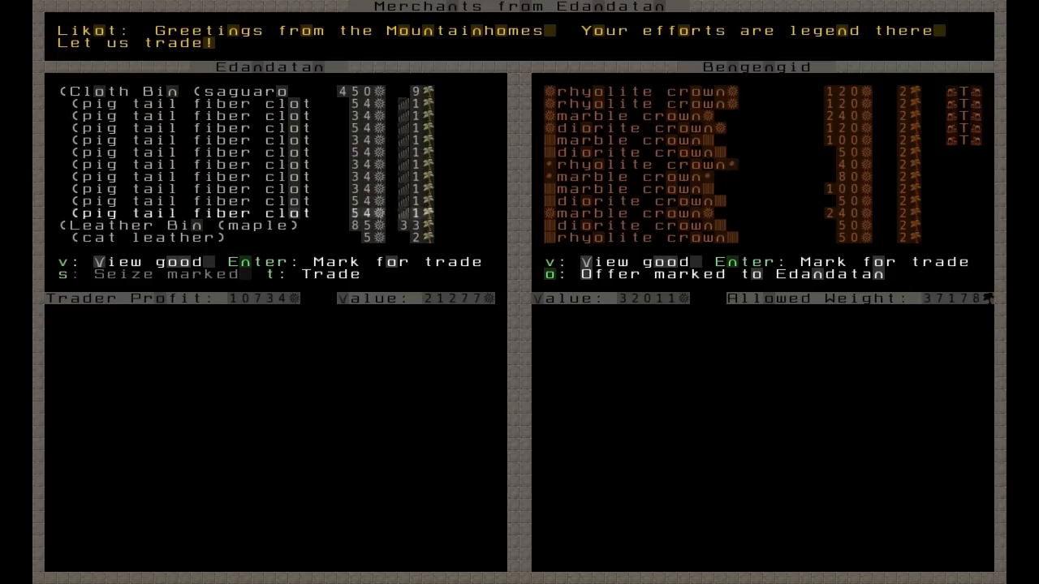
scroll(down, 3)
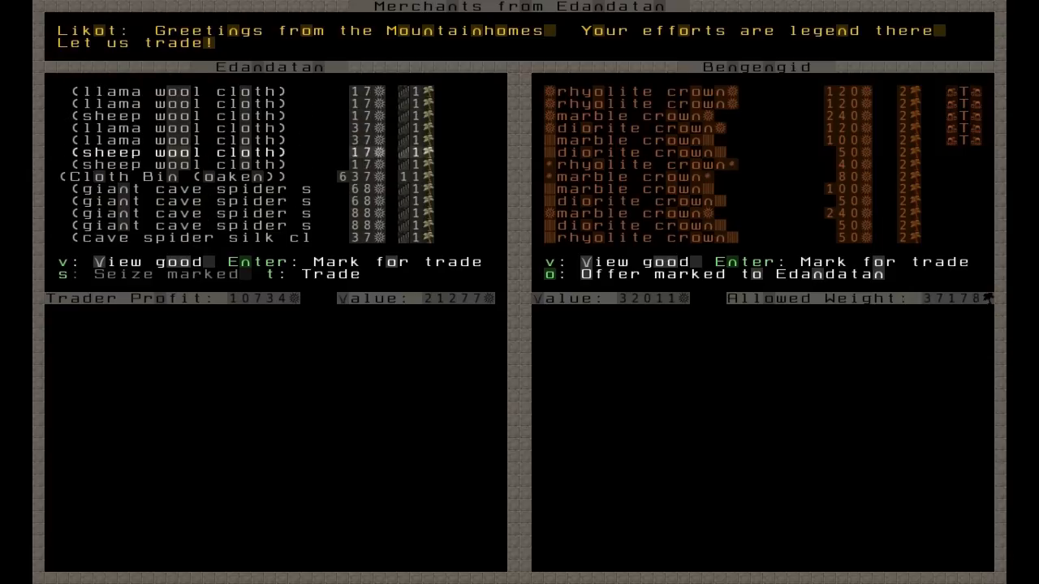
scroll(down, 3)
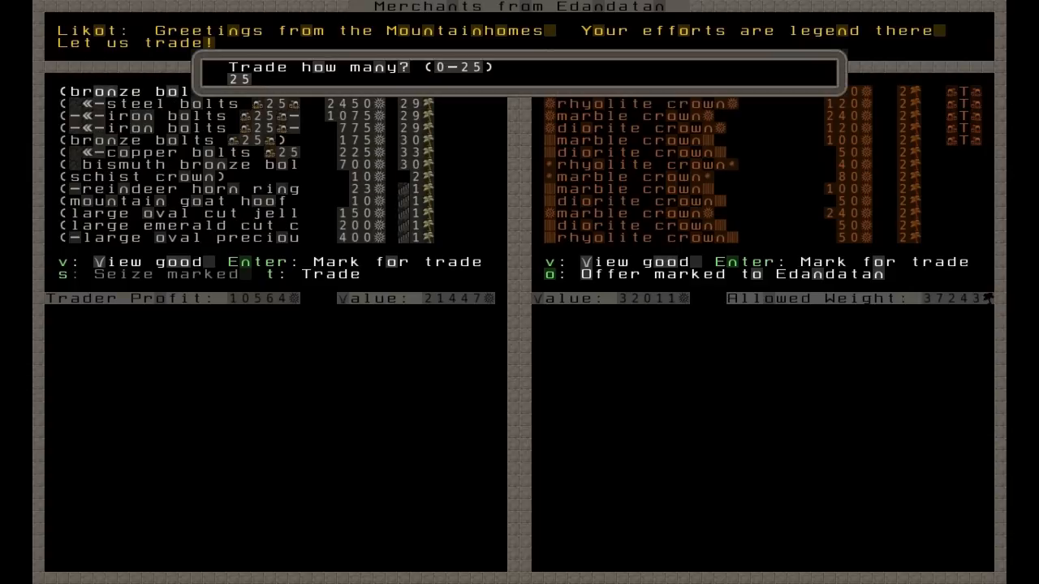
key(Enter)
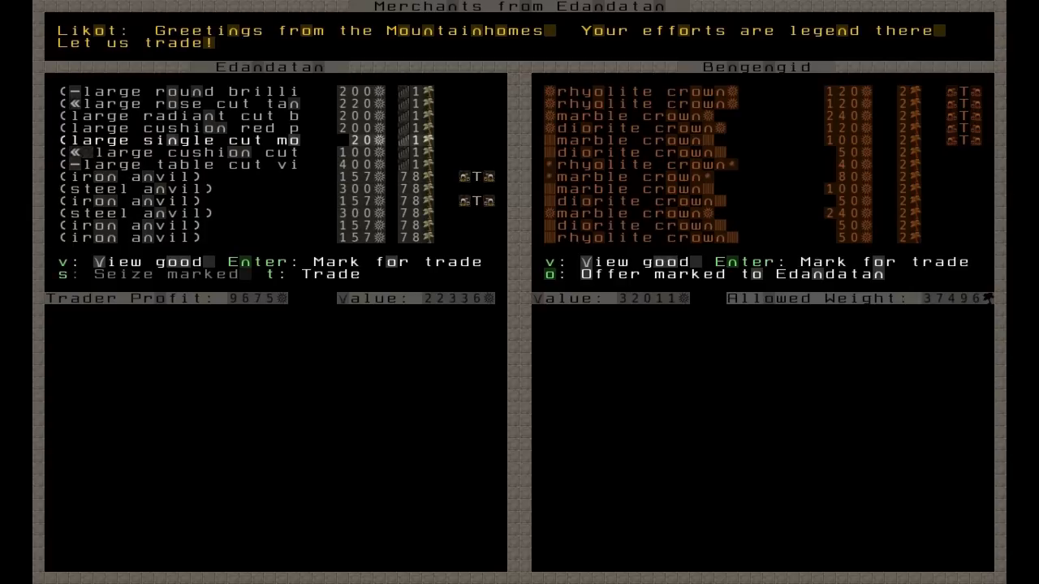
Move past the cut gems and anvils down to the caravan's prepared foods.
key(DOWN)
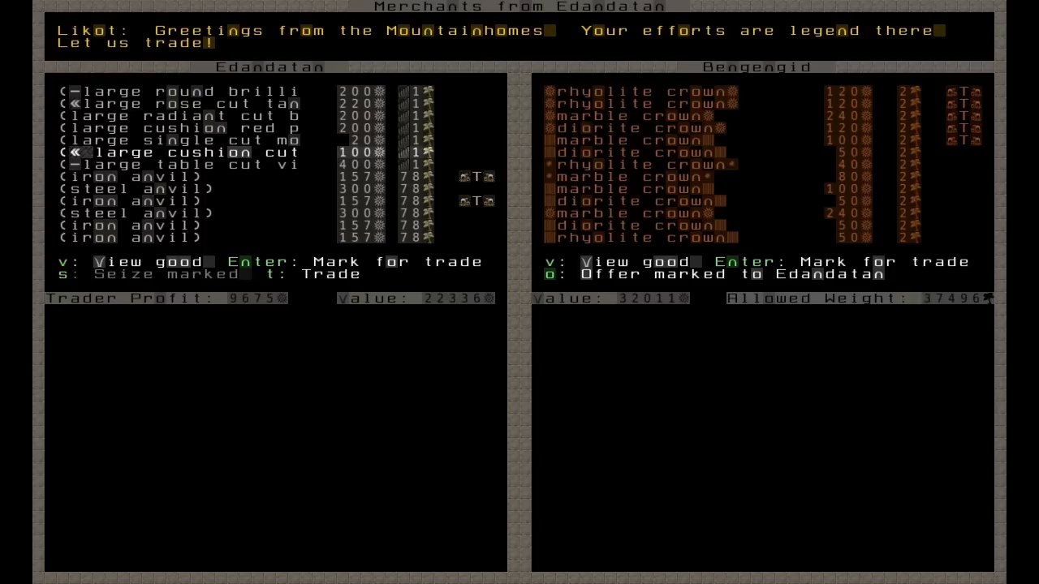
key(DOWN)
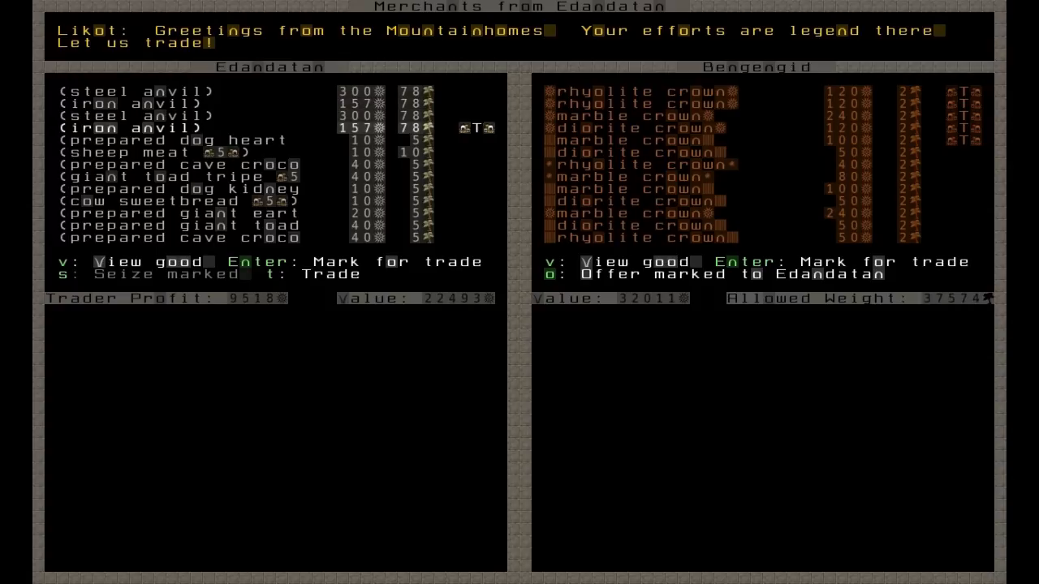
key(down)
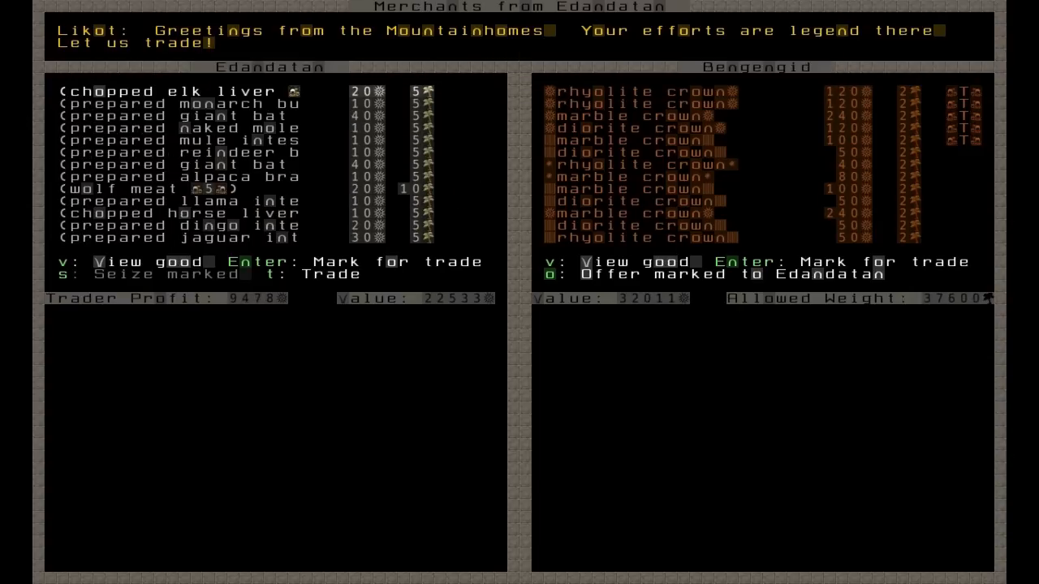
Buy full stacks of five prepared food, five cave lobsters and five plump helmets from the caravan.
key(Enter)
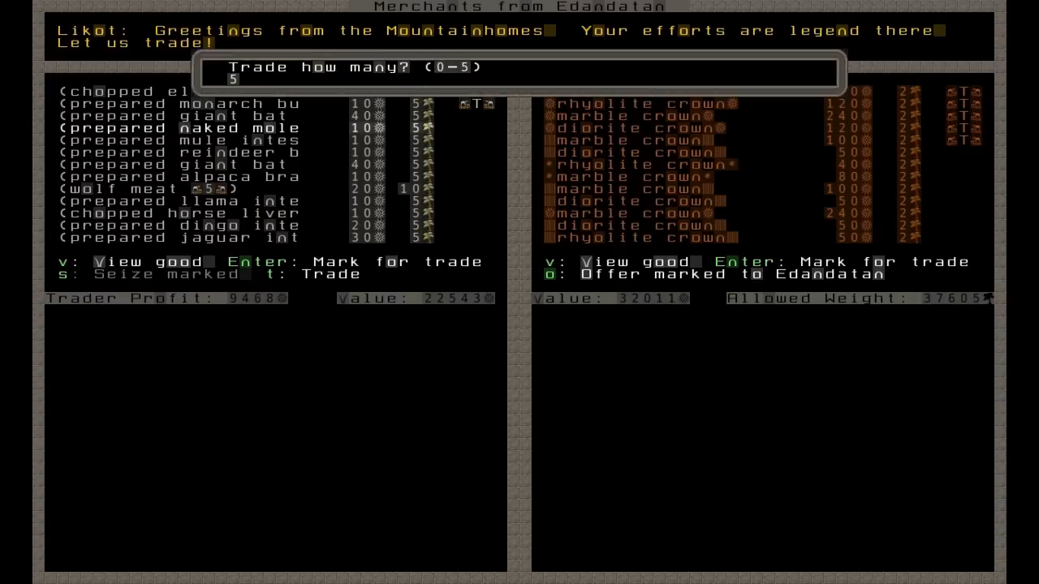
key(Enter)
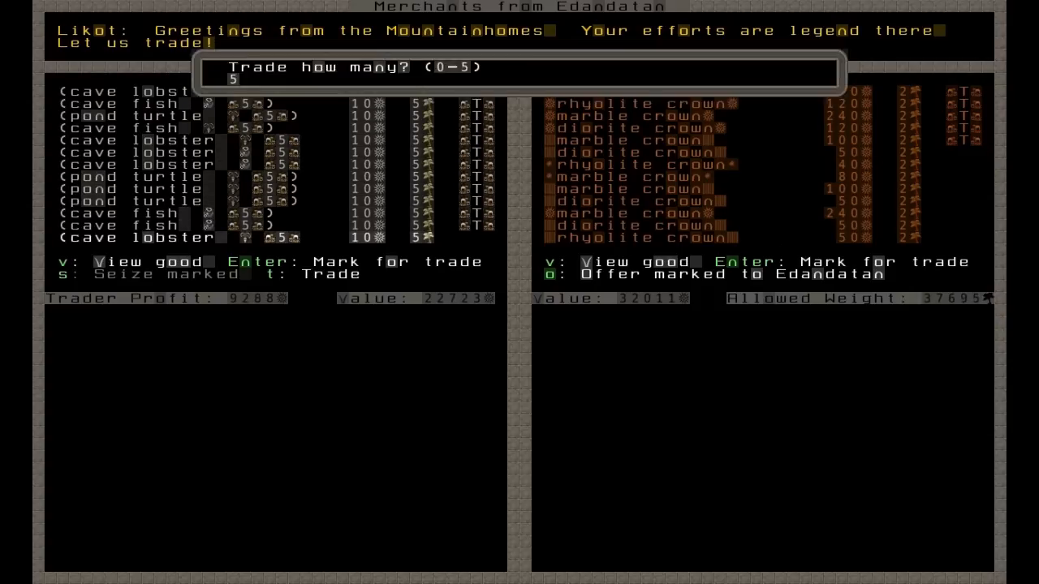
key(Enter)
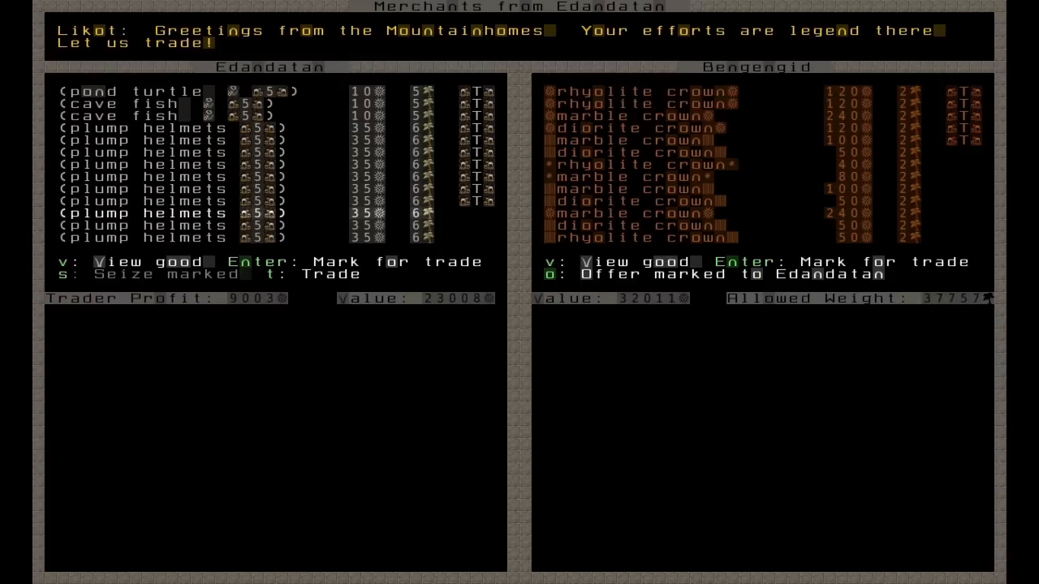
key(Enter)
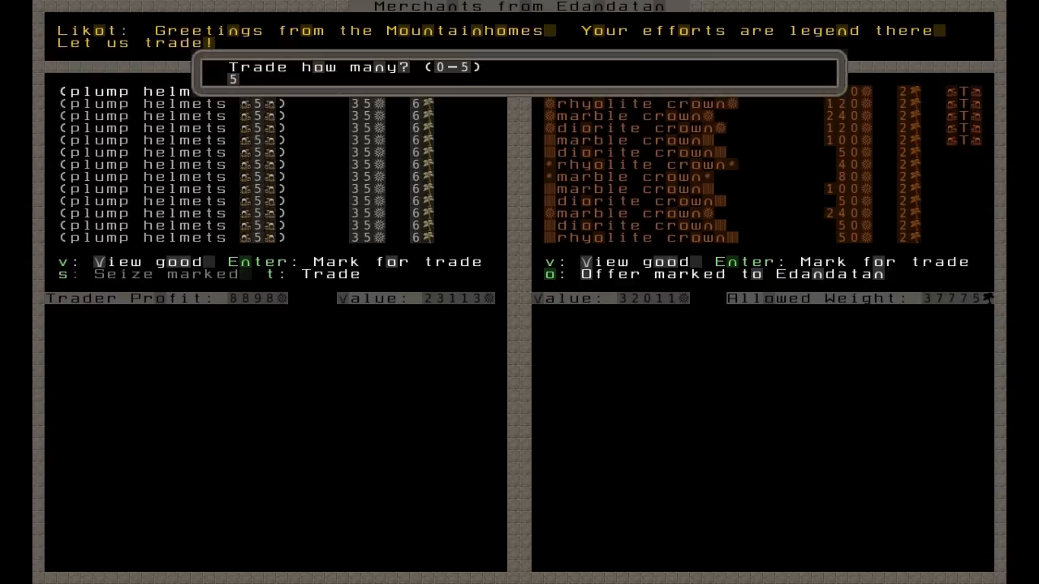
key(Enter)
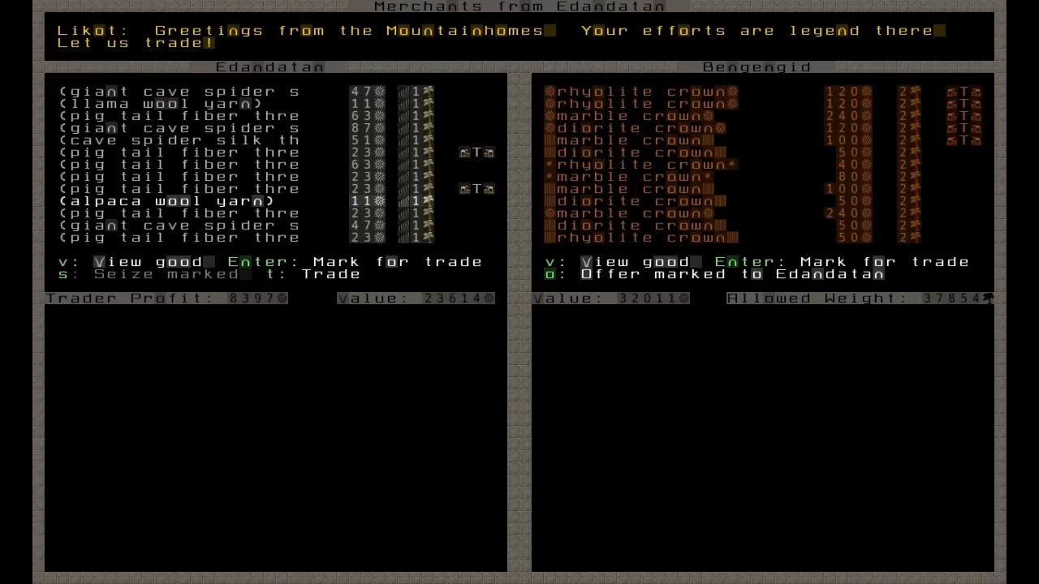
Mark wool yarn, a leather quiver and other leather goods from the caravan for purchase.
scroll(down, 3)
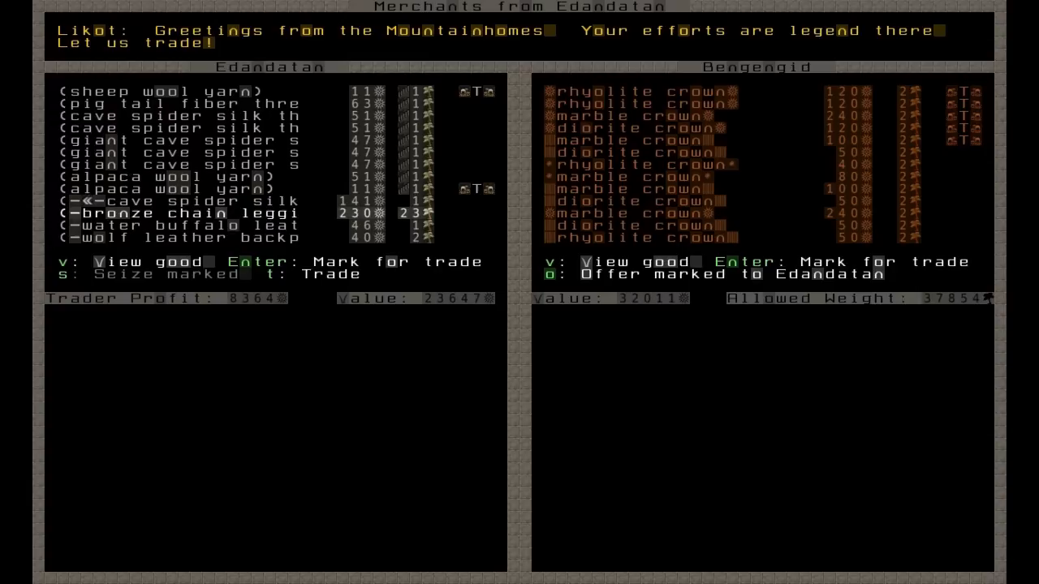
key(Down)
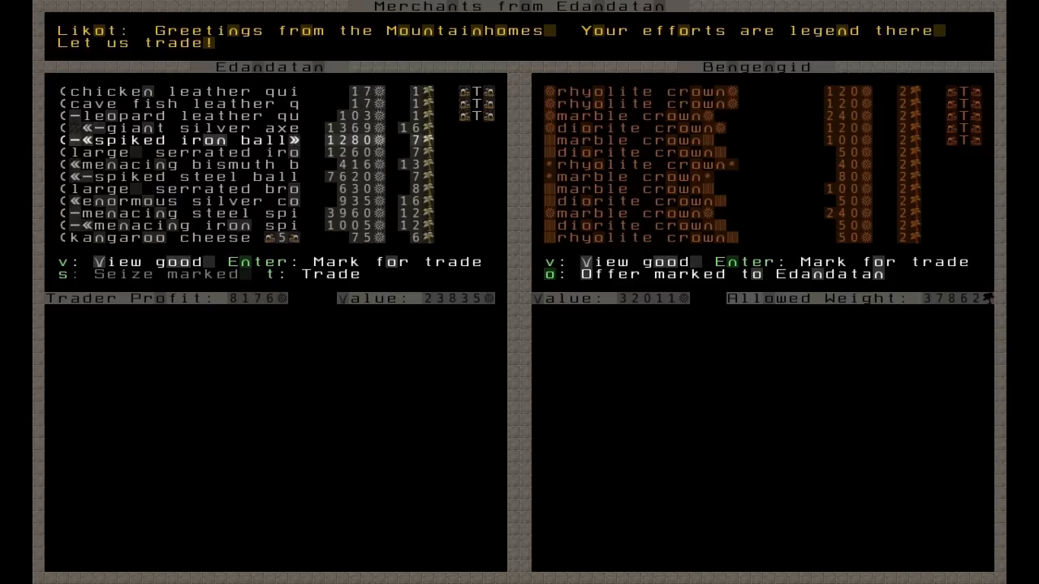
Mark the giant silver axe, spiked iron ball, menacing spikes and kangaroo cheese for purchase.
key(up)
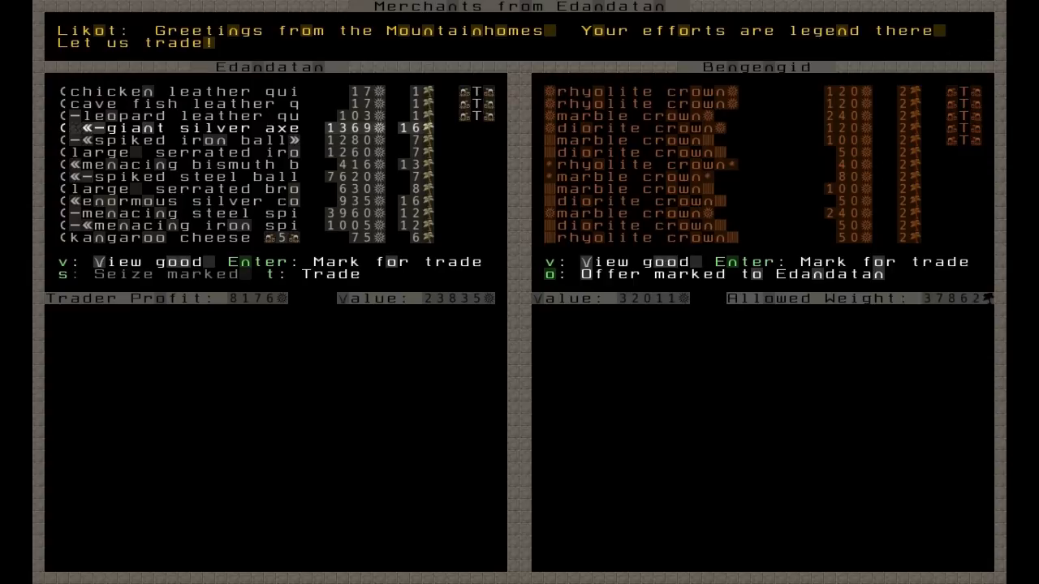
key(down)
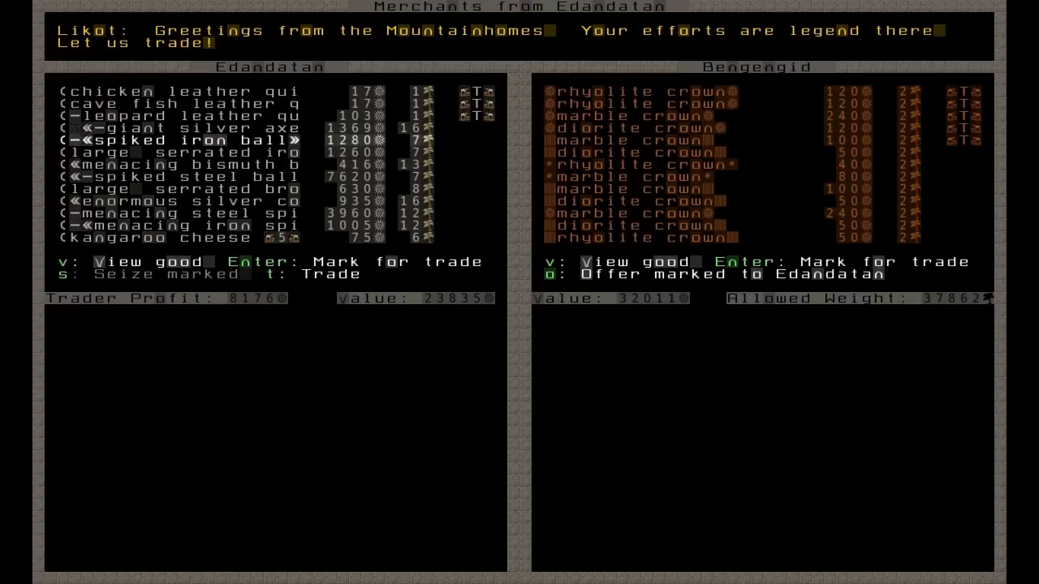
key(up)
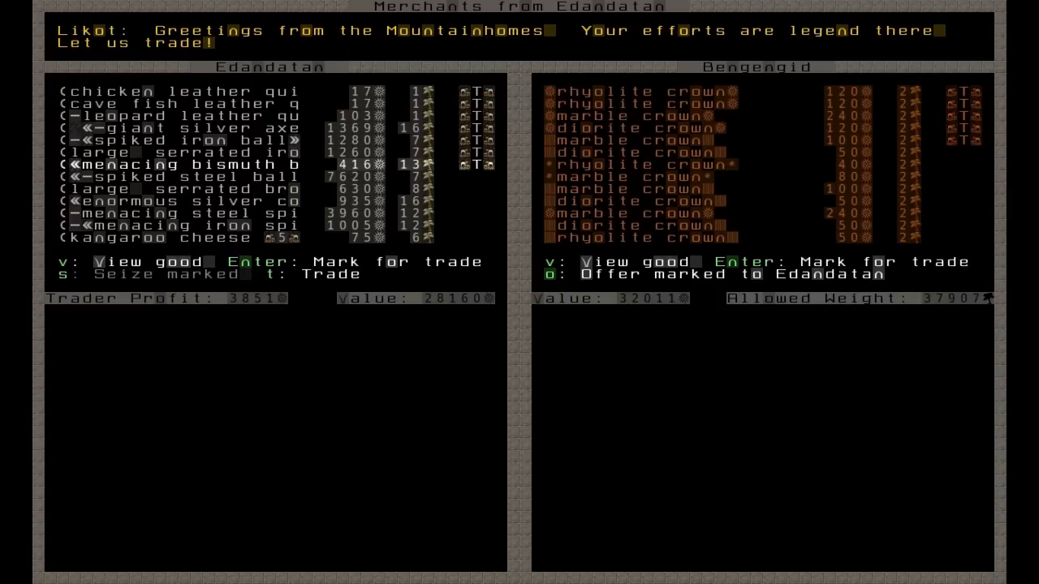
key(down)
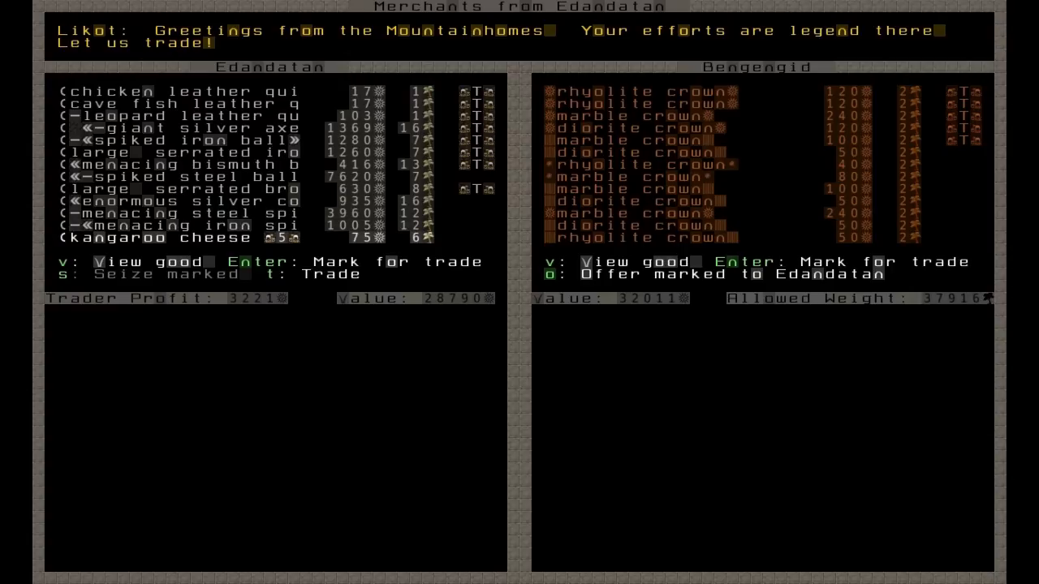
click(641, 164)
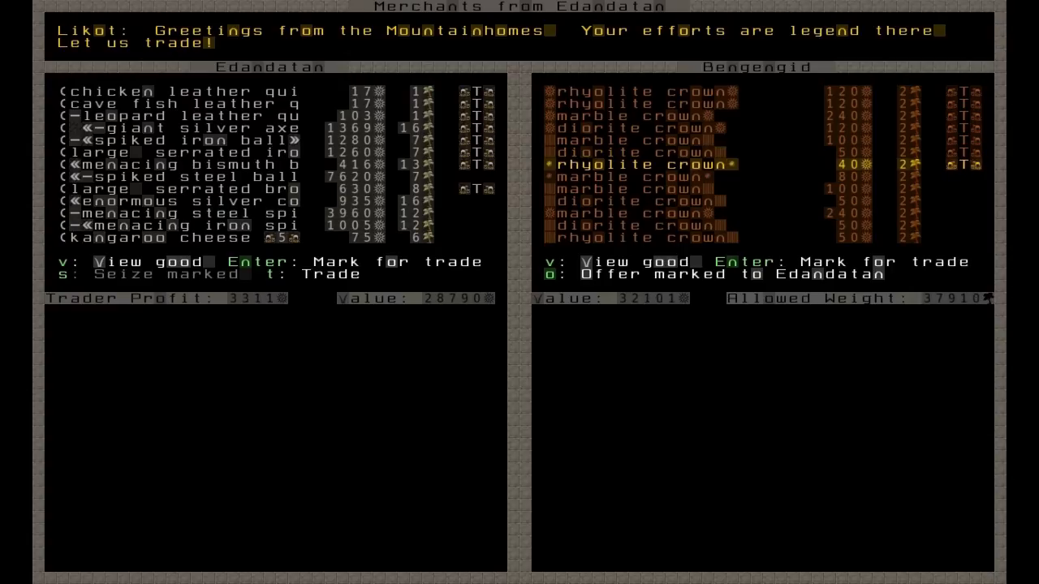